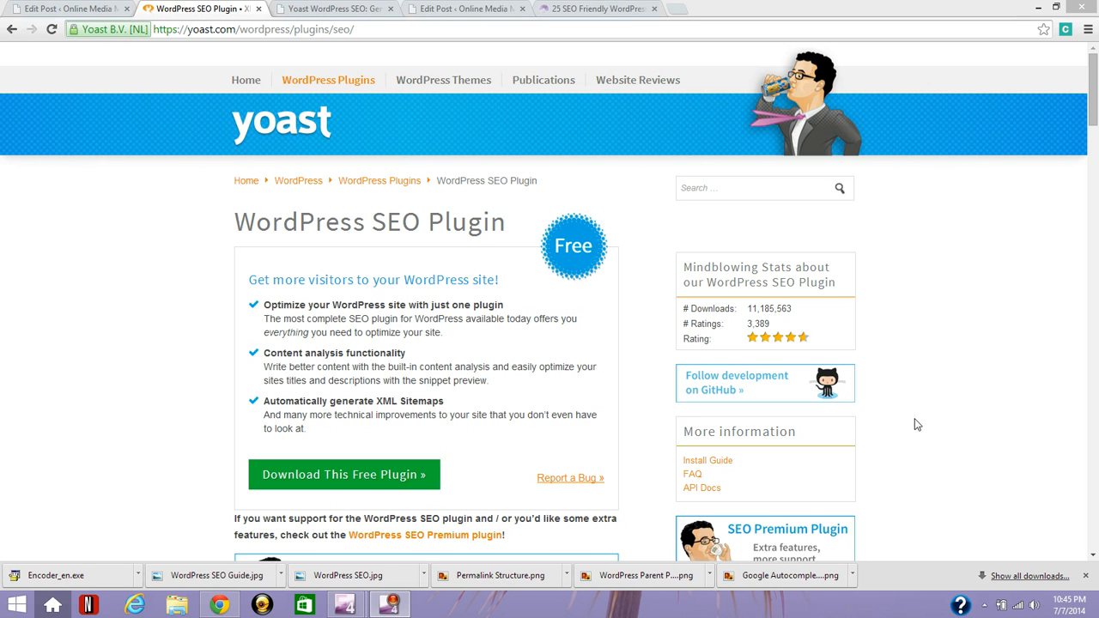
pyautogui.moveTo(927, 392)
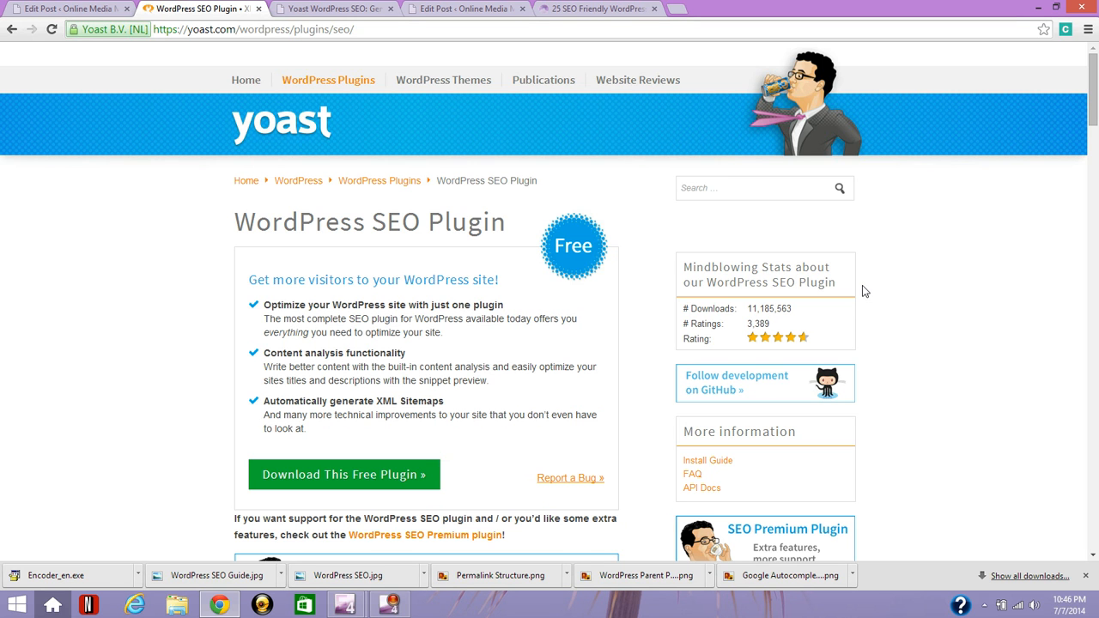
pyautogui.moveTo(843, 298)
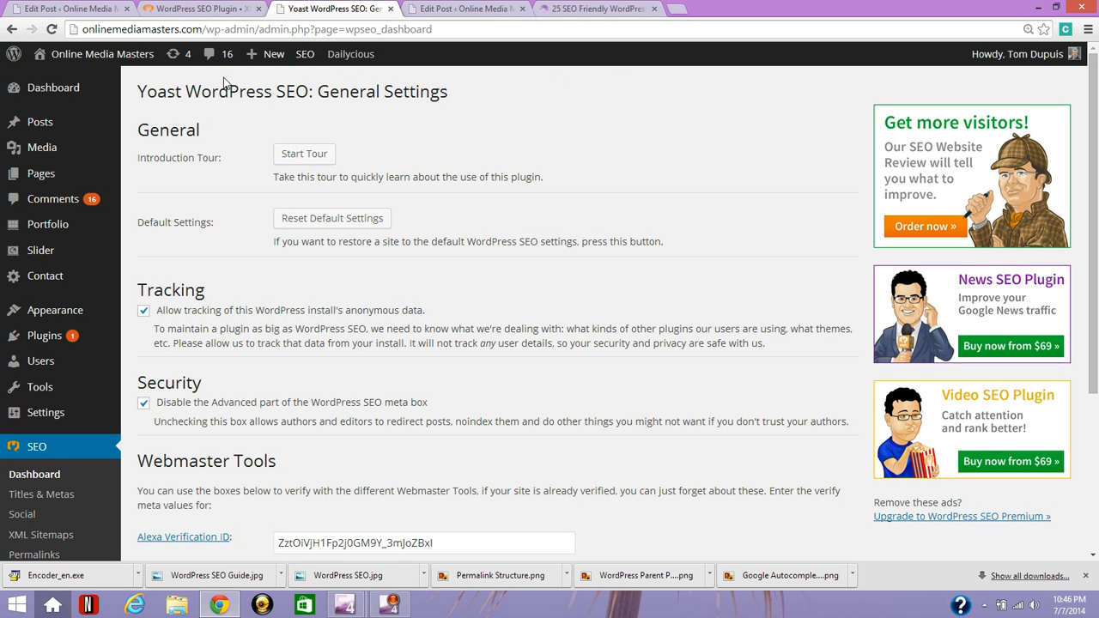
pyautogui.moveTo(225, 299)
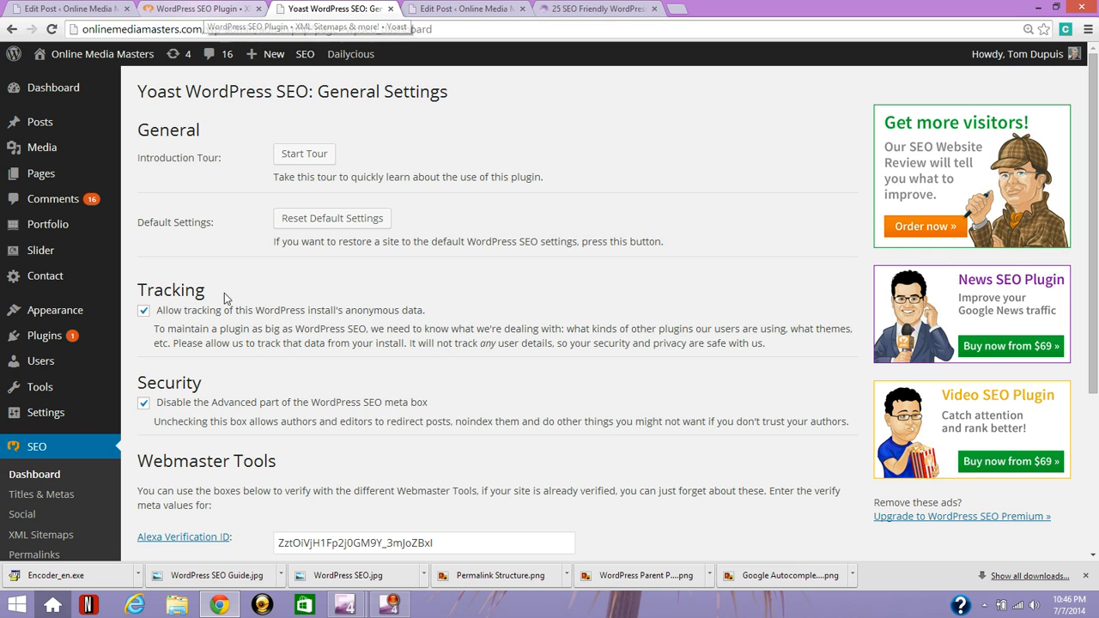
pyautogui.moveTo(45, 334)
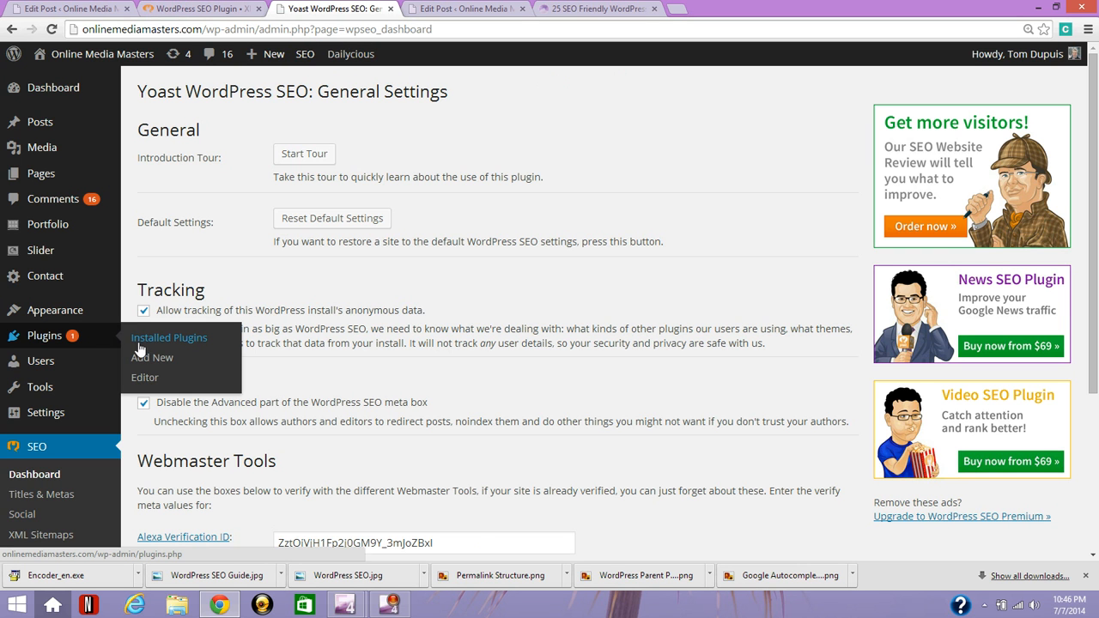
pyautogui.moveTo(151, 359)
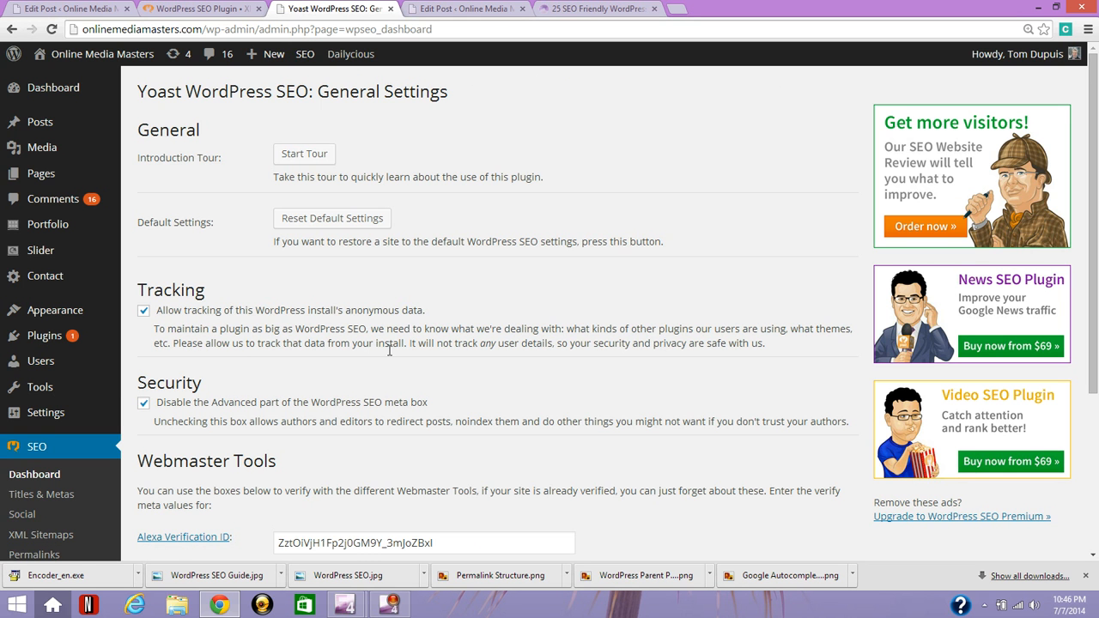
# - Scroll the Yoast General Settings page down to the Webmaster Tools verification fields
pyautogui.scroll(-3)
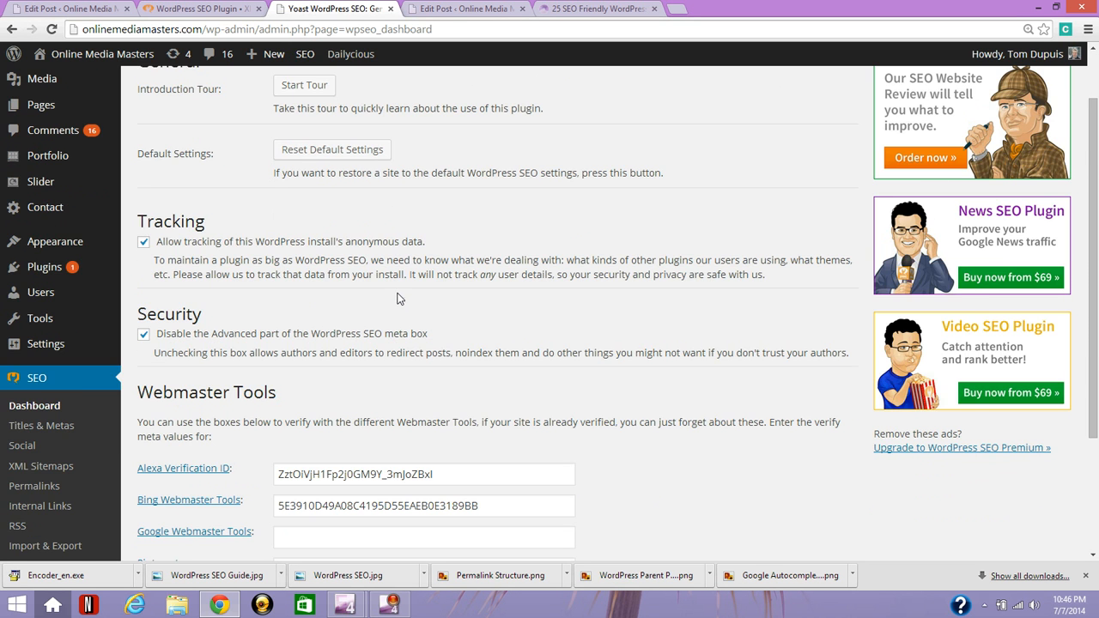
pyautogui.scroll(-3)
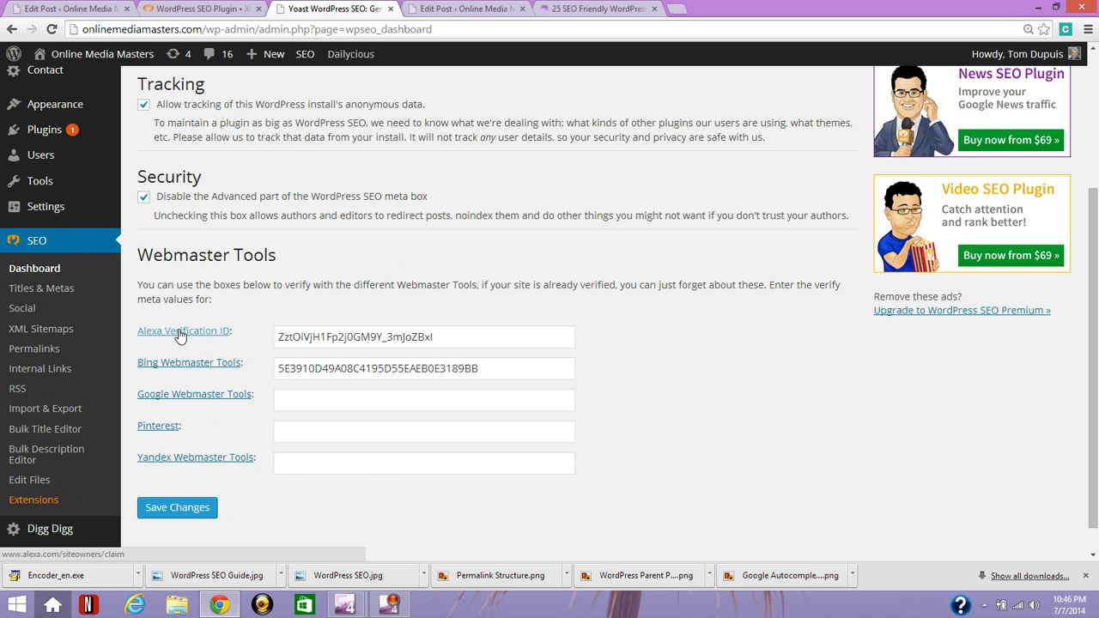
pyautogui.moveTo(189, 367)
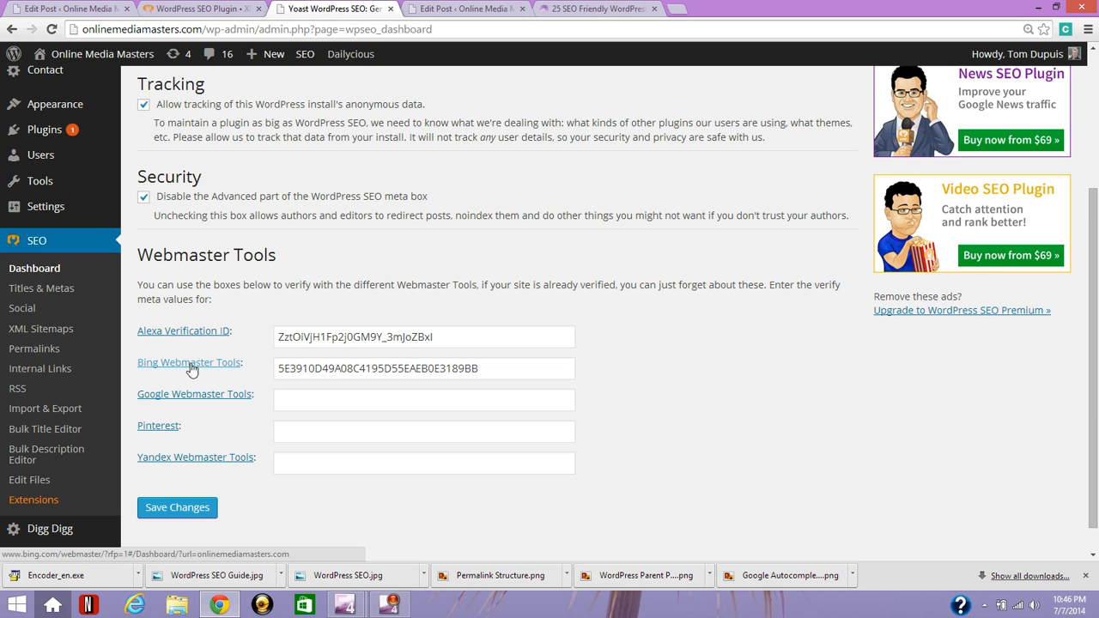
pyautogui.moveTo(206, 398)
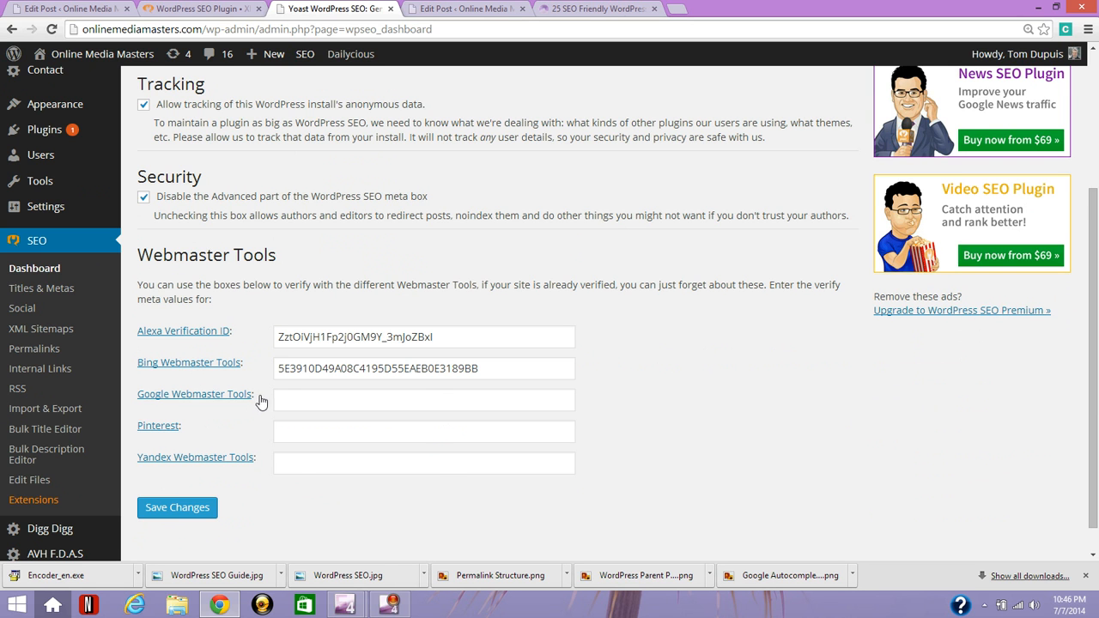
pyautogui.moveTo(254, 368)
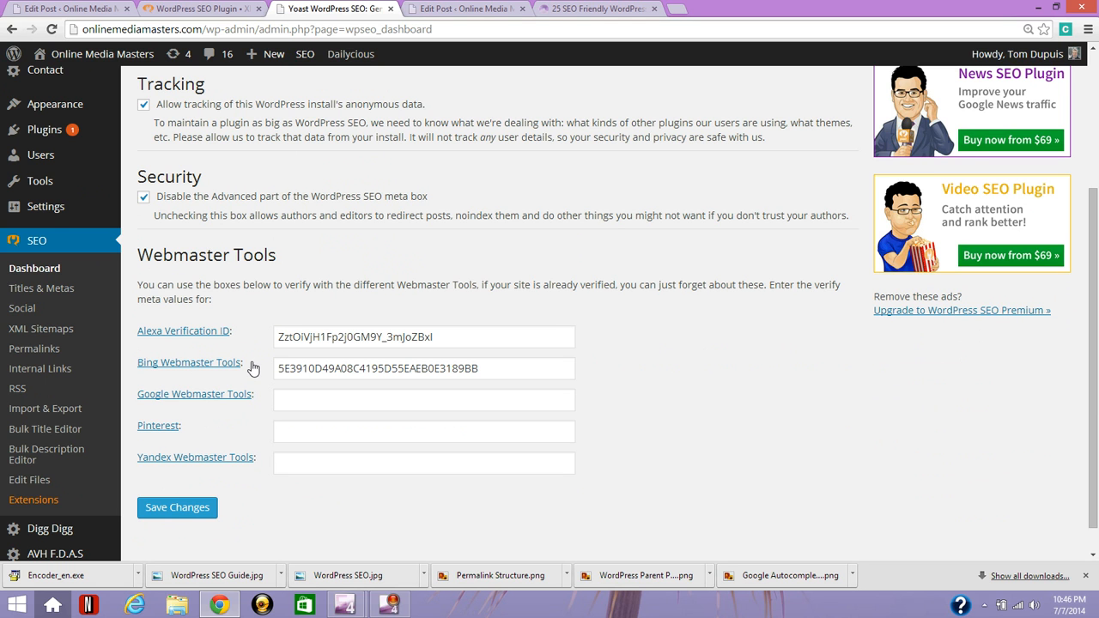
pyautogui.moveTo(41, 289)
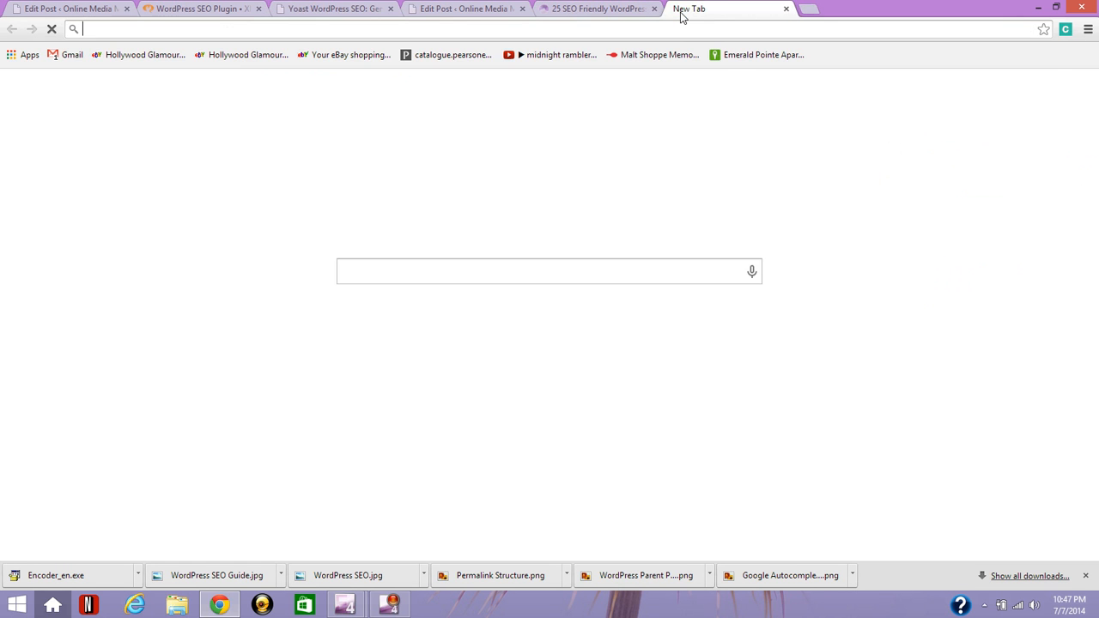
# - Search Google for 'google authorship' and view an example authorship snippet with author photo
pyautogui.write('google authorship')
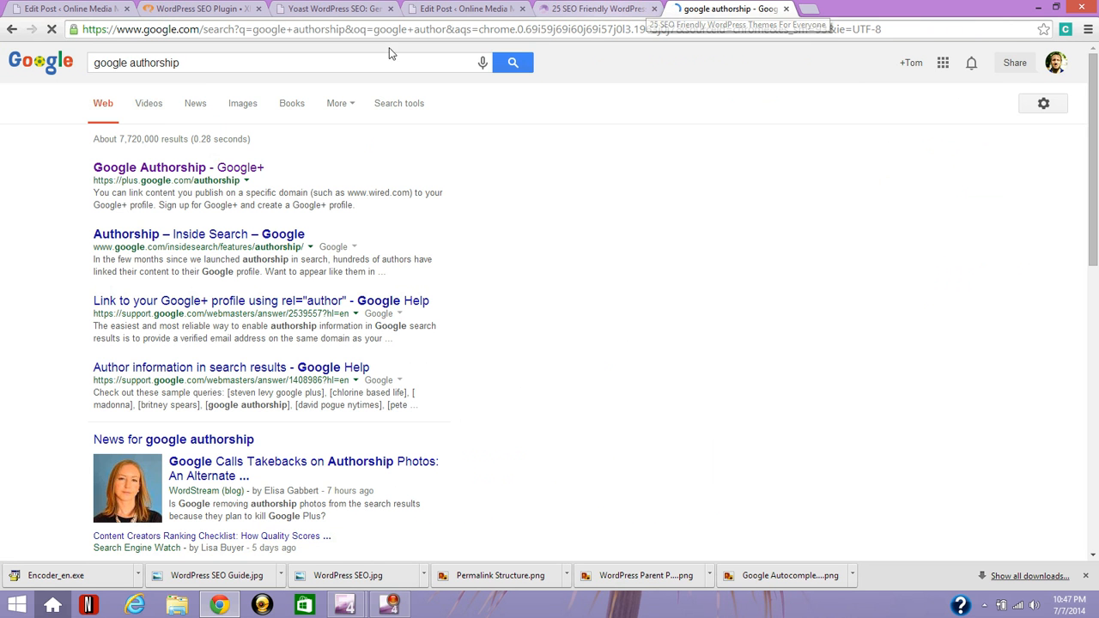
pyautogui.click(244, 103)
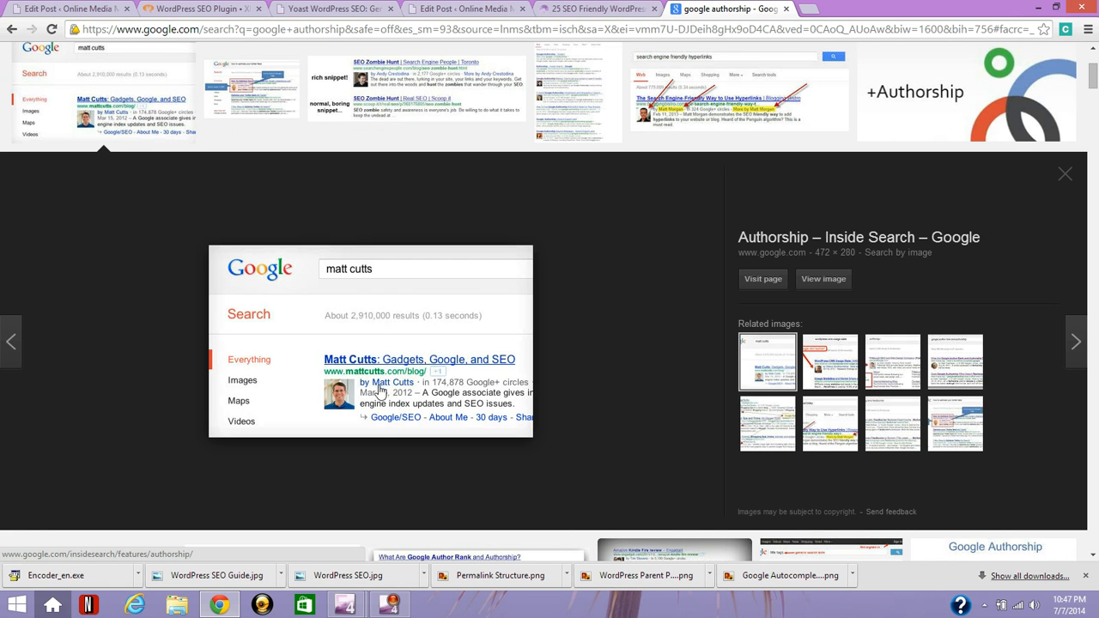
pyautogui.moveTo(343, 397)
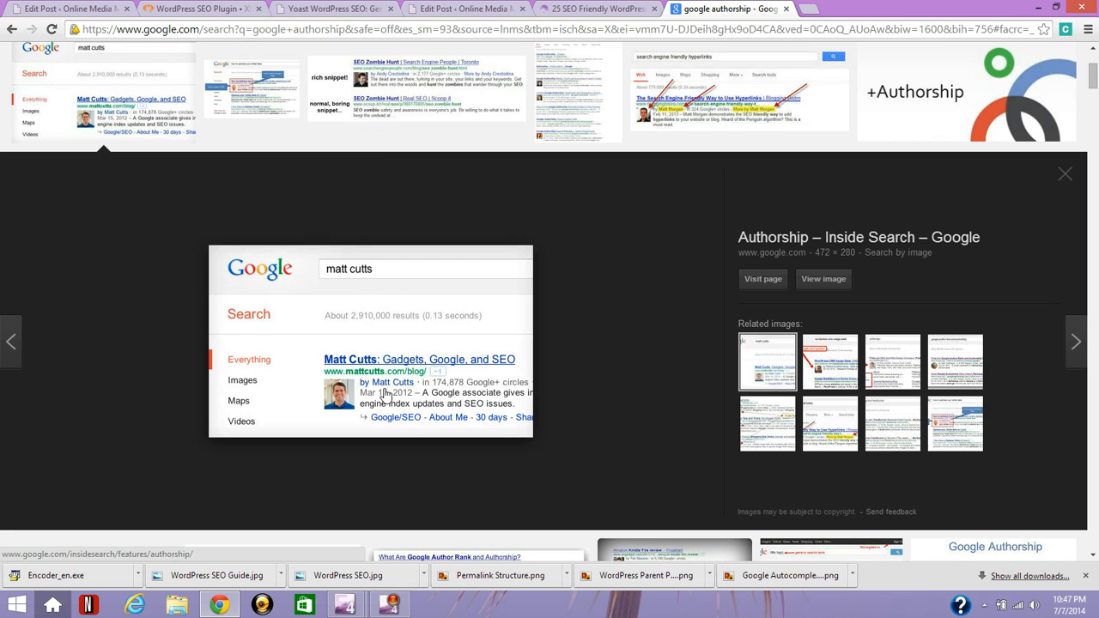
pyautogui.moveTo(412, 392)
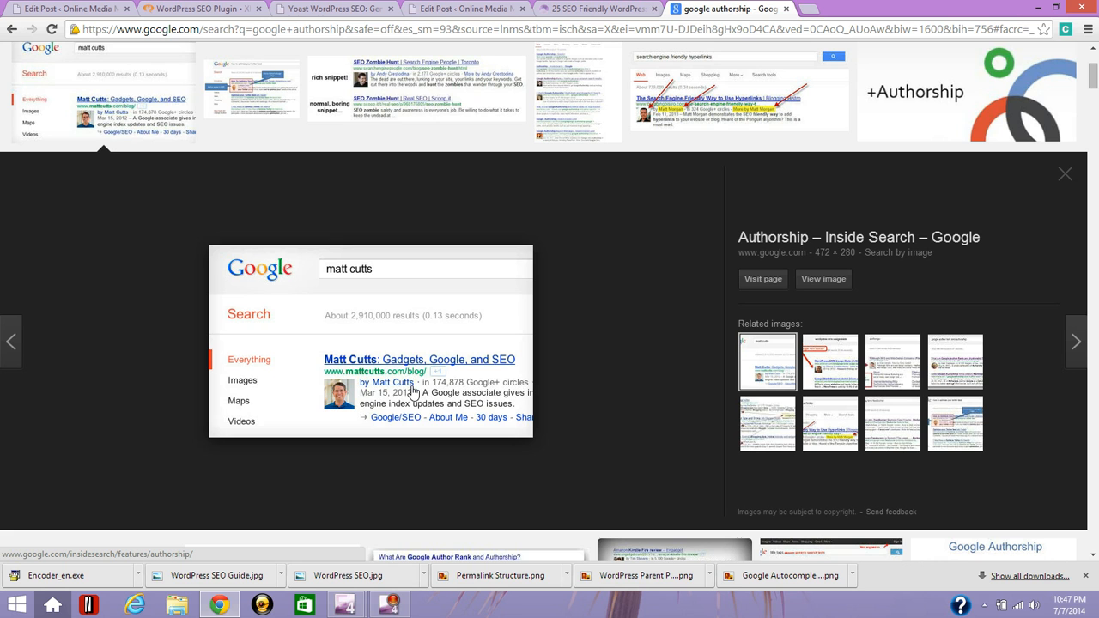
pyautogui.moveTo(334, 401)
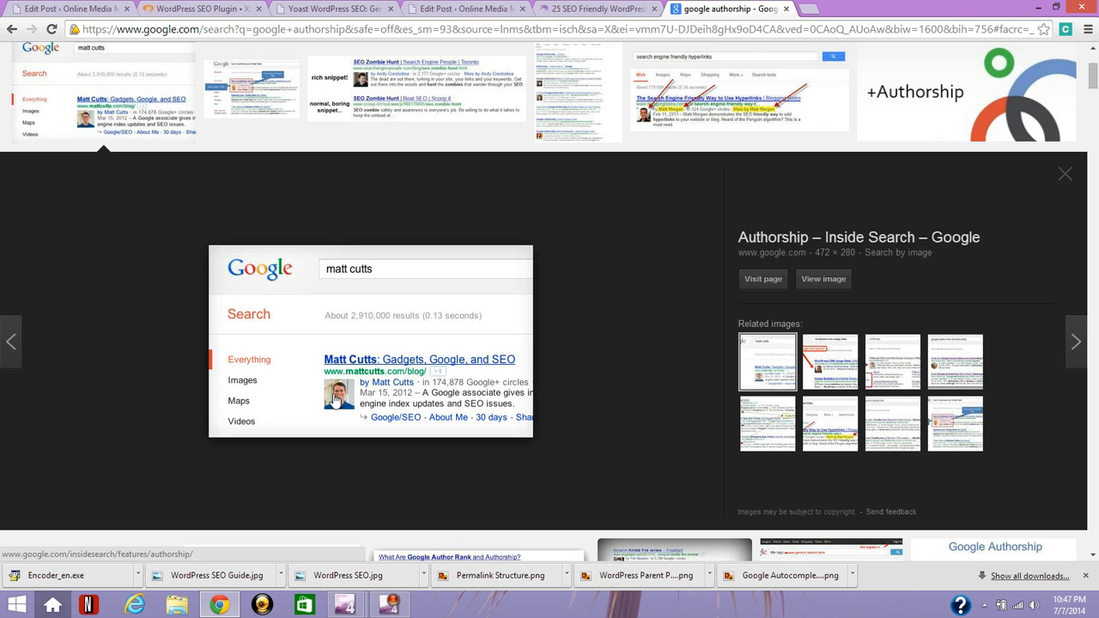
pyautogui.moveTo(337, 398)
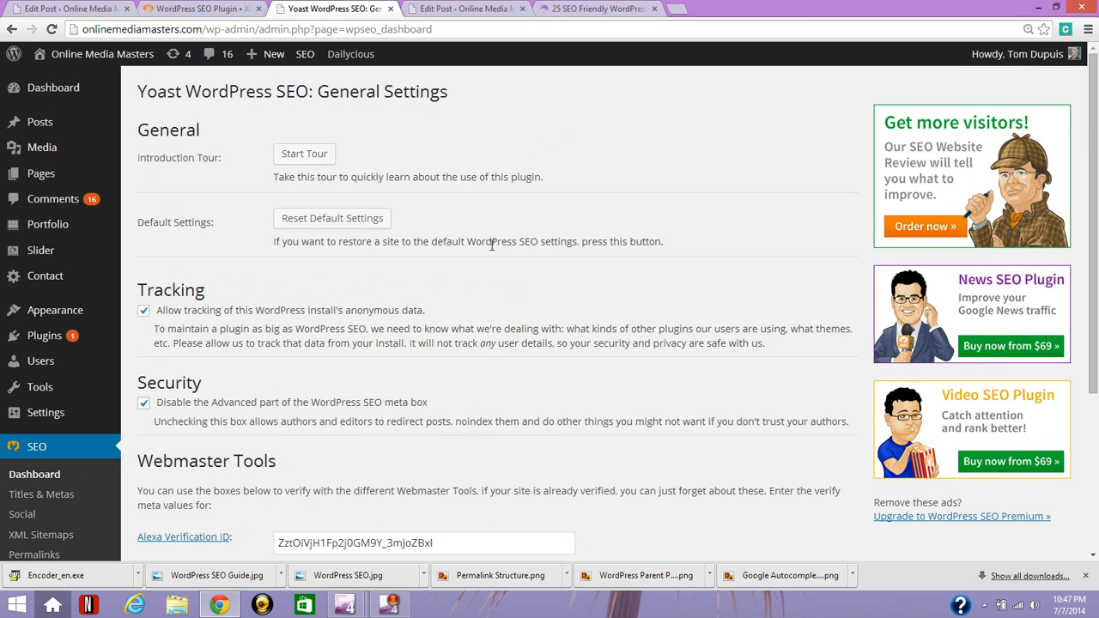
pyautogui.moveTo(445, 323)
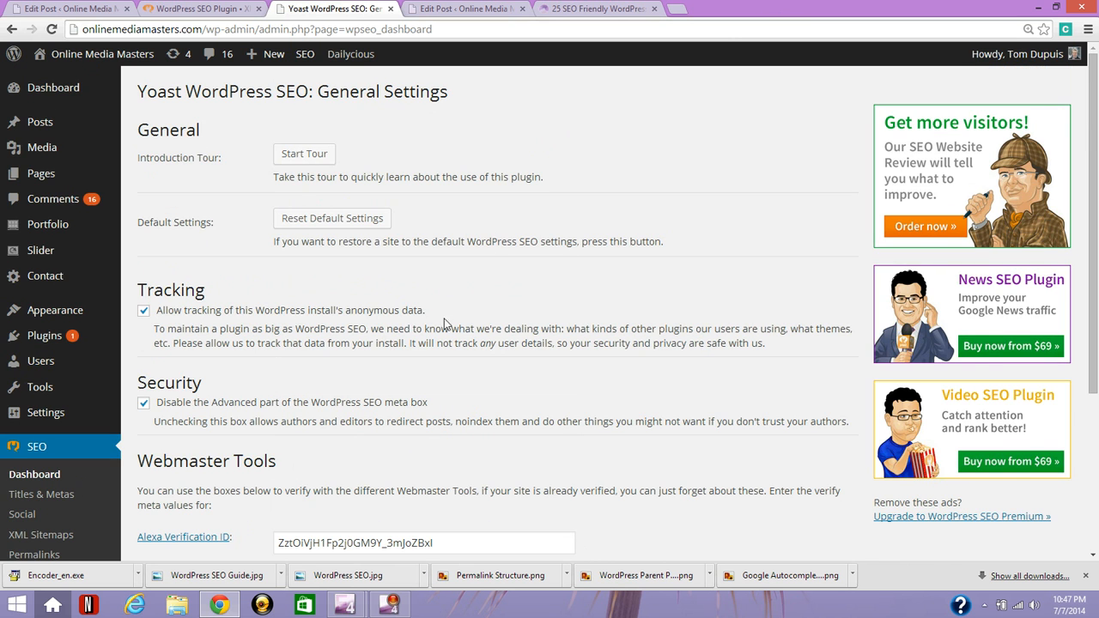
pyautogui.moveTo(582, 108)
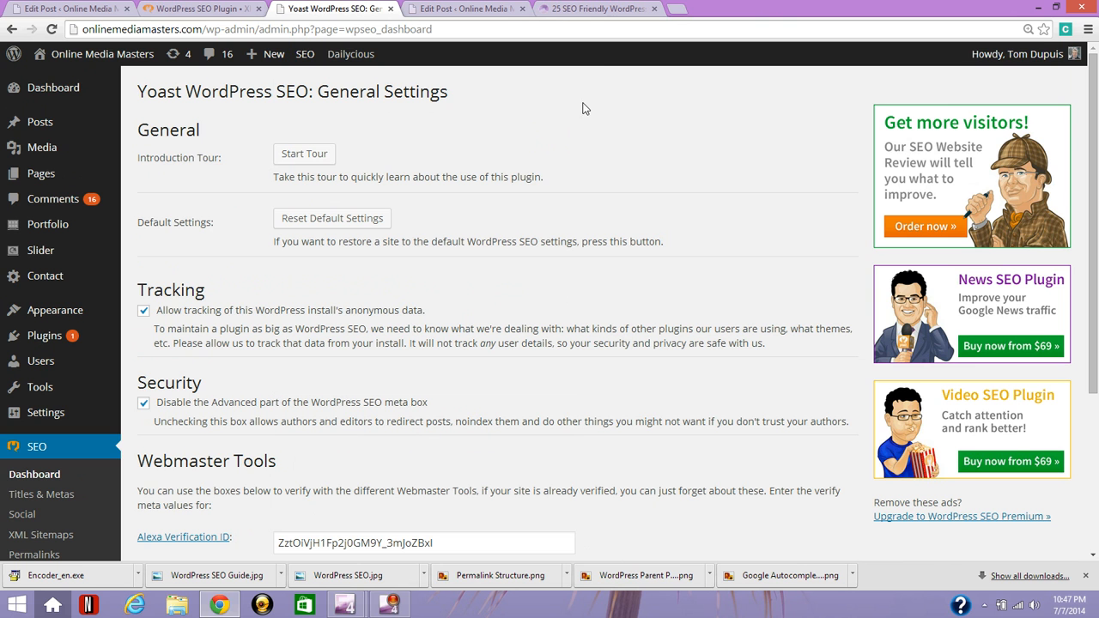
pyautogui.moveTo(680, 11)
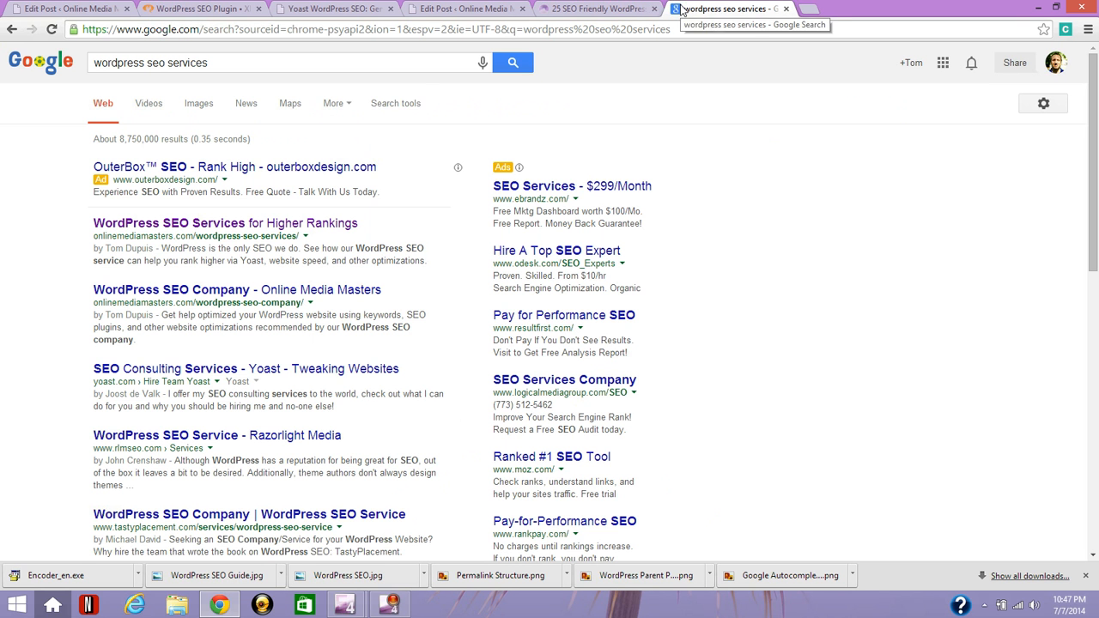
# - Change the Google query to 'wordpress seo consultant', then switch to the 25 SEO Friendly WordPress Themes article
pyautogui.click(197, 62)
pyautogui.write('consultant')
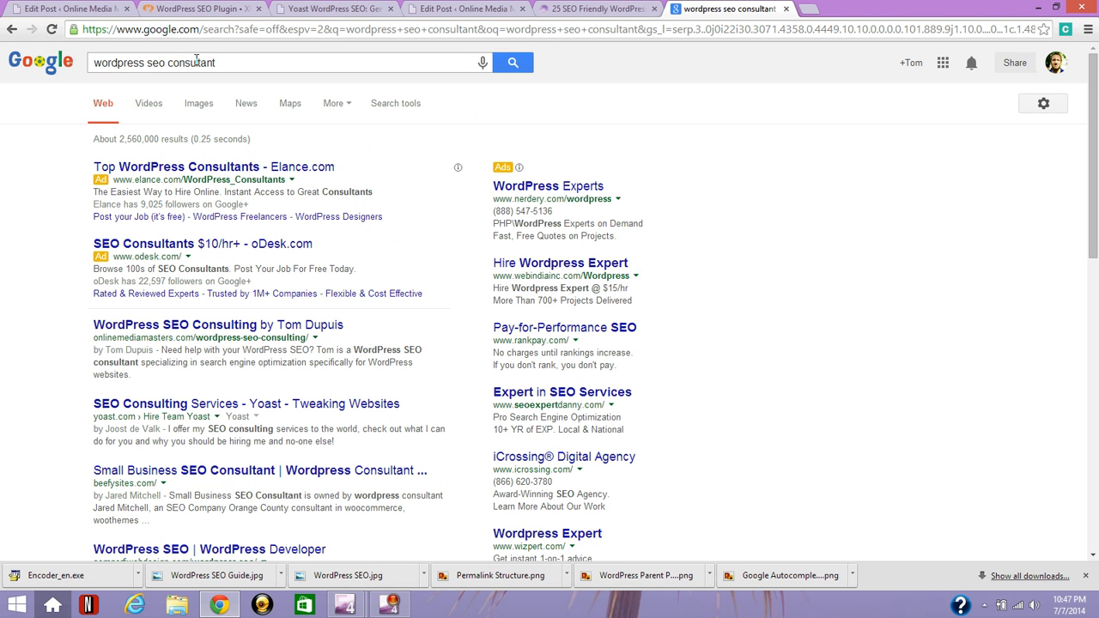
pyautogui.moveTo(374, 364)
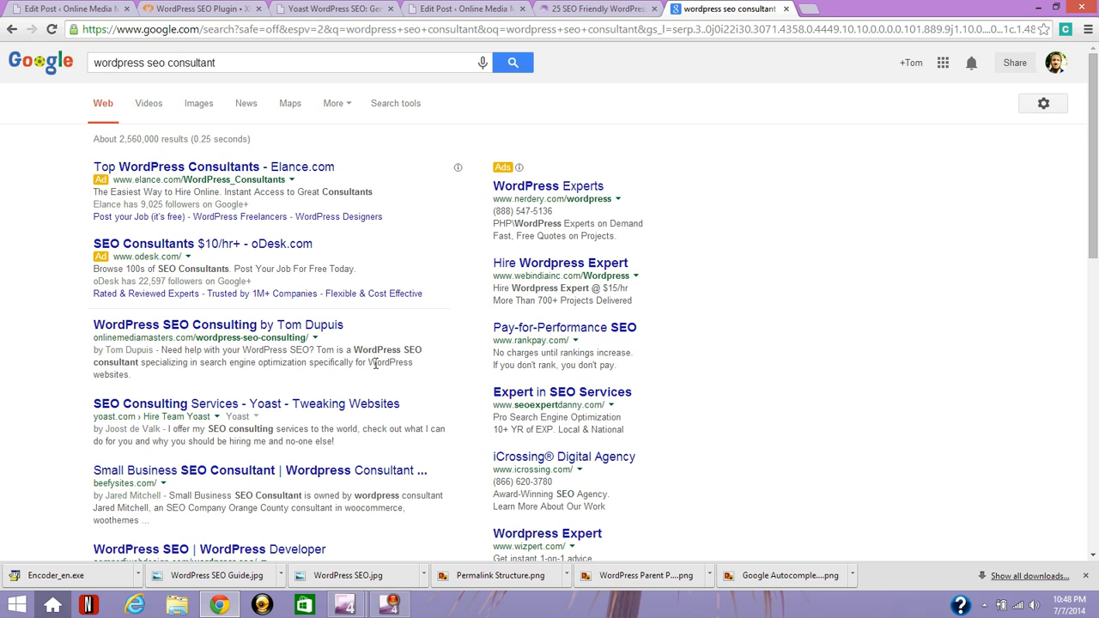
pyautogui.moveTo(374, 333)
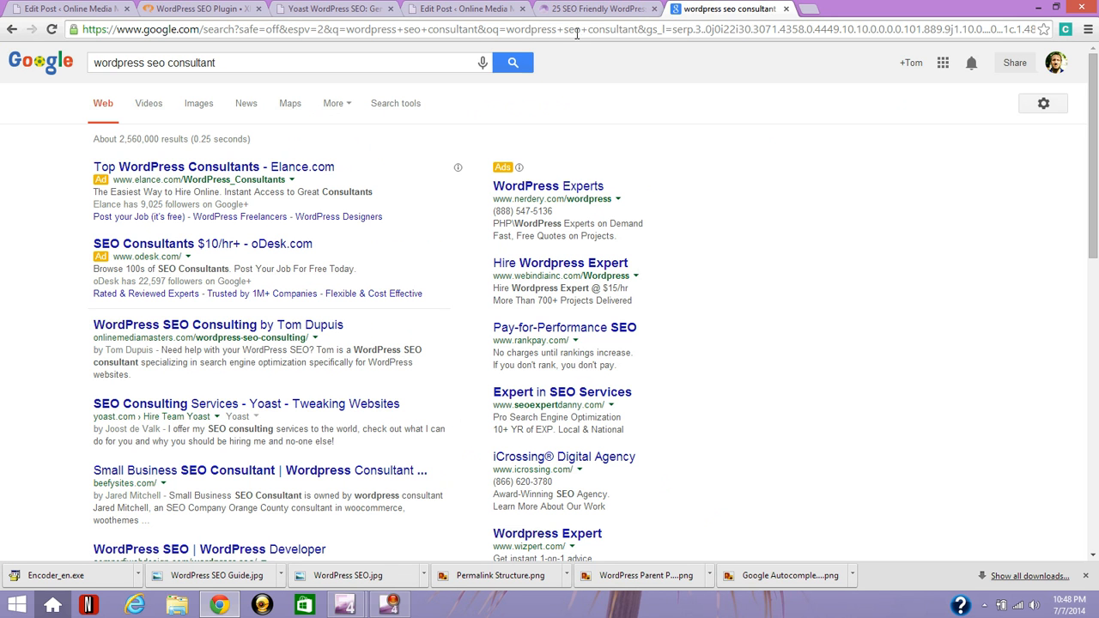
pyautogui.moveTo(598, 9)
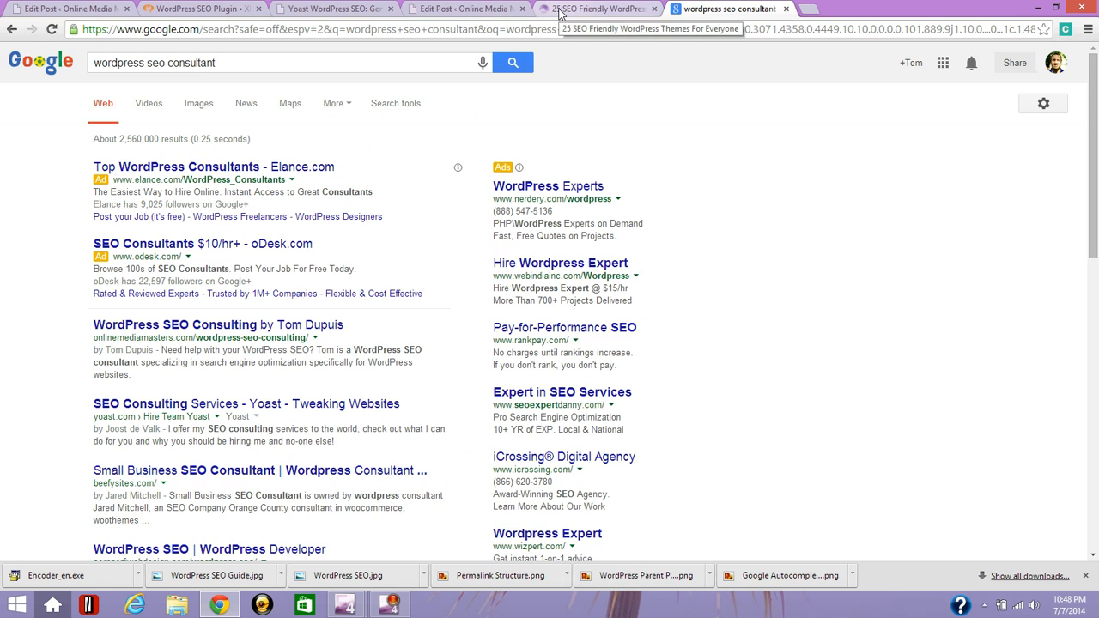
pyautogui.click(596, 9)
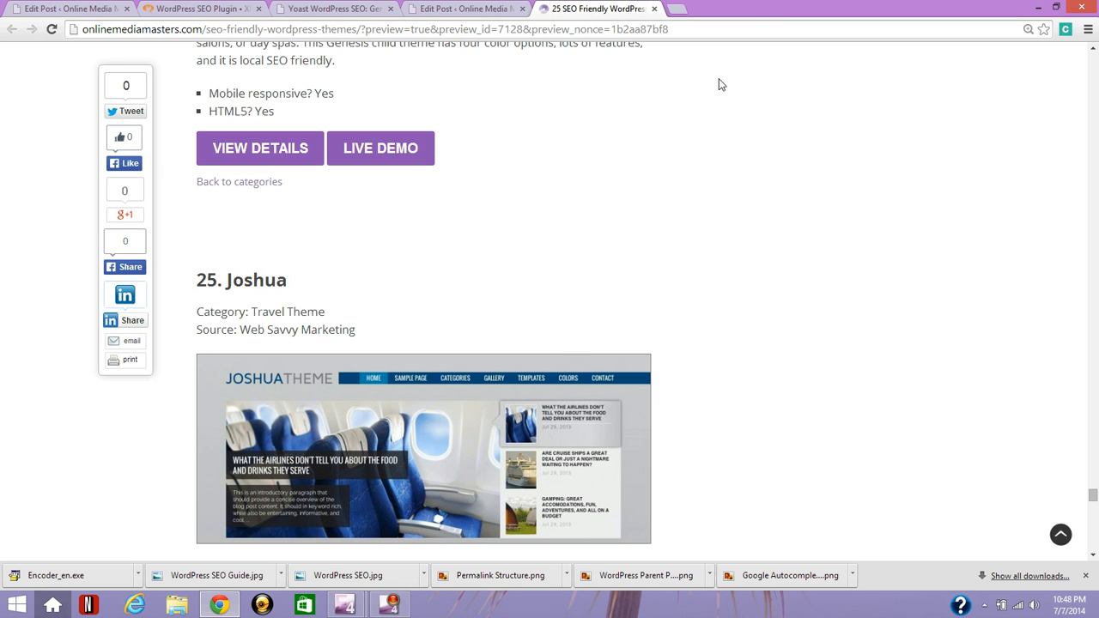
pyautogui.moveTo(707, 79)
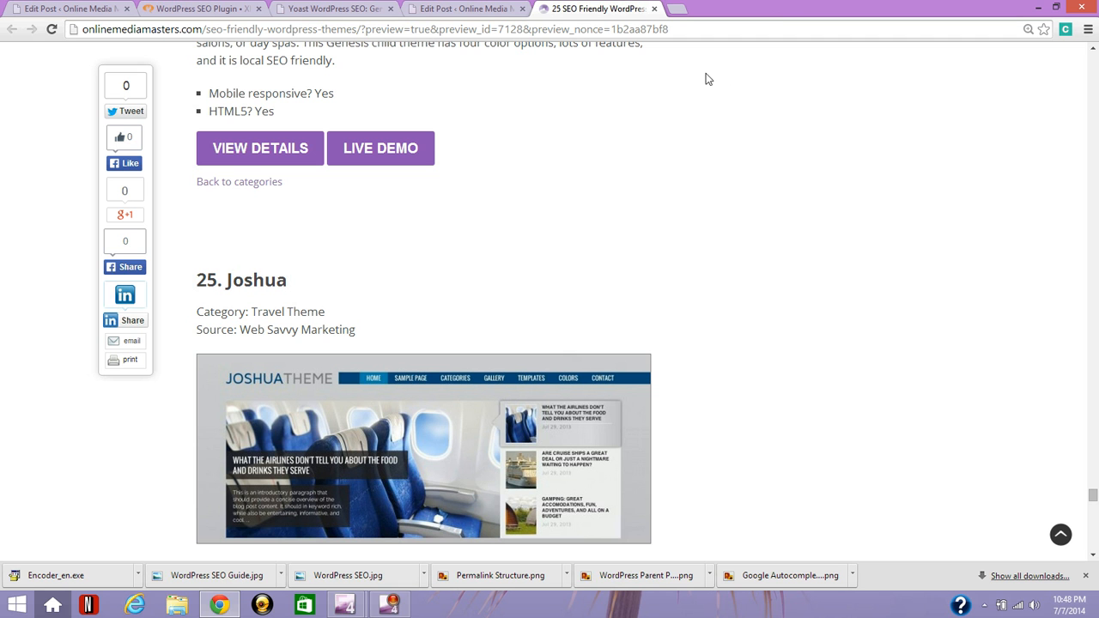
pyautogui.moveTo(464, 8)
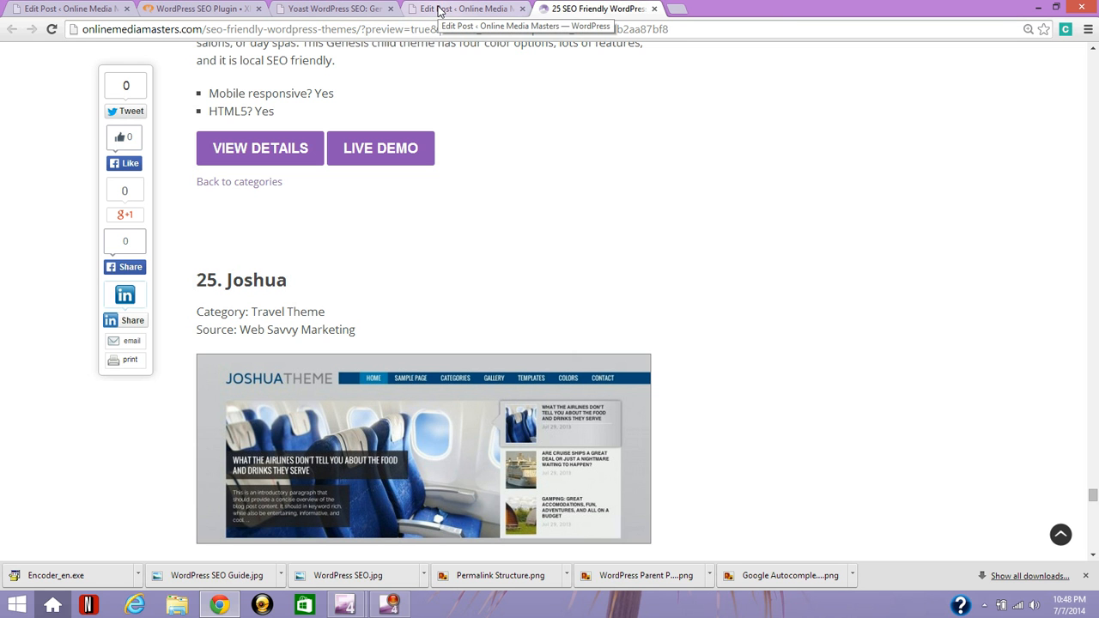
# - Bring up the themes post editor scrolled to the Yoast box with focus keyword SEO Friendly WordPress Themes
pyautogui.click(467, 9)
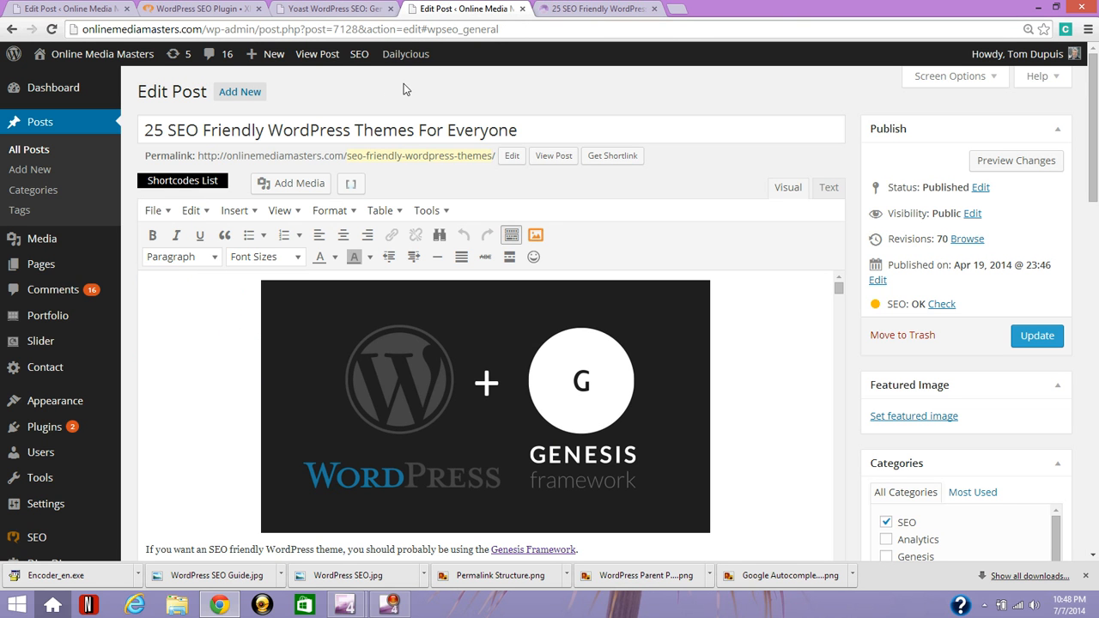
pyautogui.moveTo(41, 264)
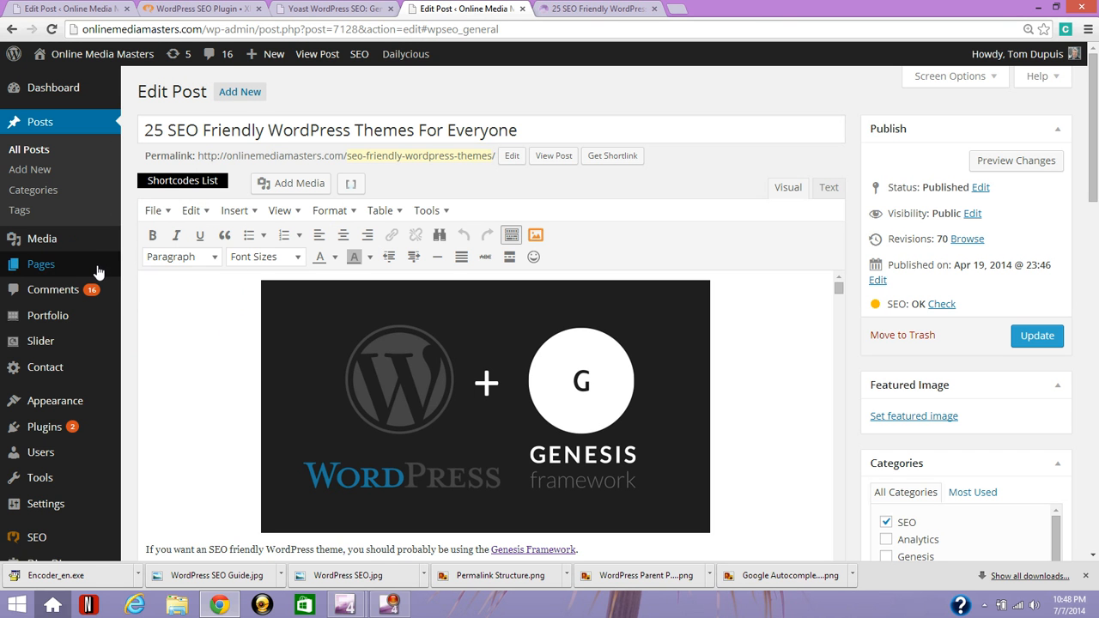
pyautogui.moveTo(855, 368)
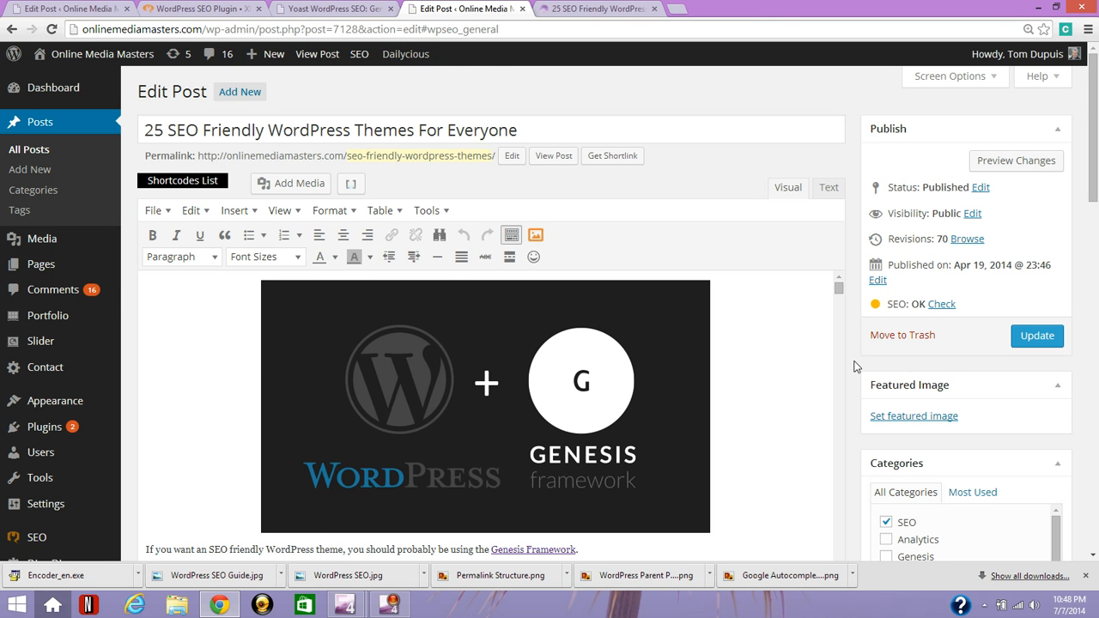
pyautogui.scroll(-3)
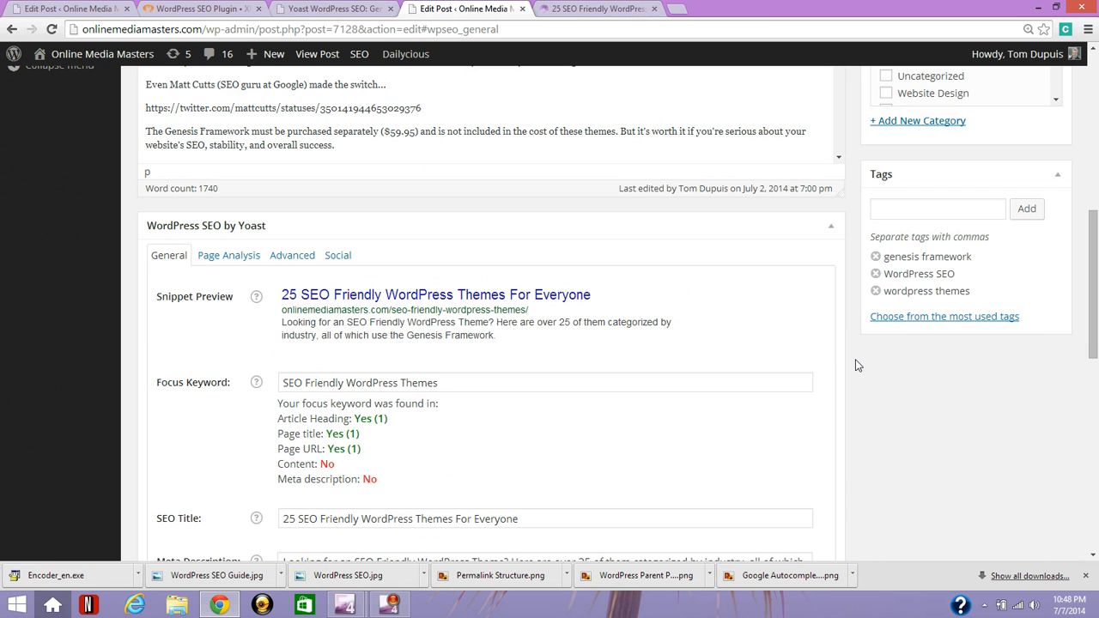
pyautogui.scroll(-3)
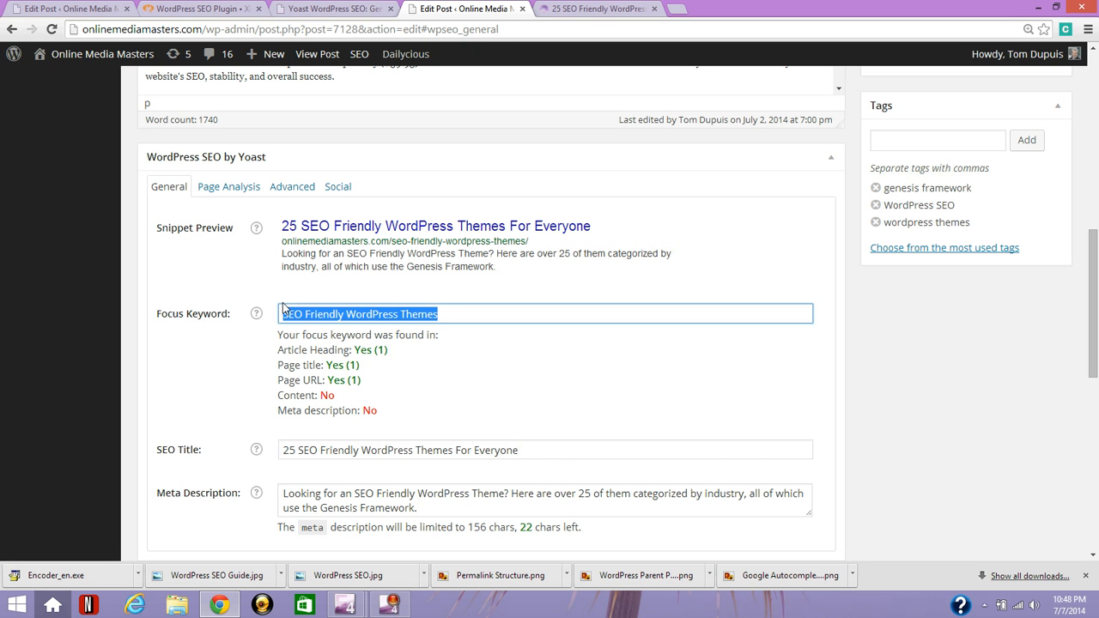
pyautogui.moveTo(309, 297)
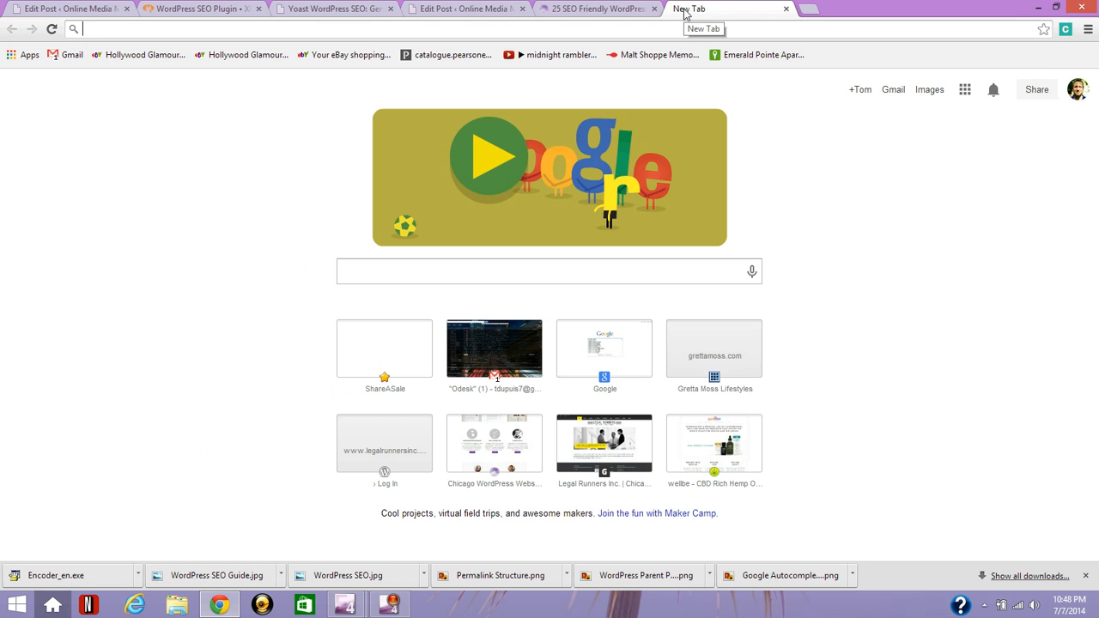
# - Enter 'chicag' in the new tab to see chicago wordpress suggestions, then return to the post editor
pyautogui.write('chicago wordpress')
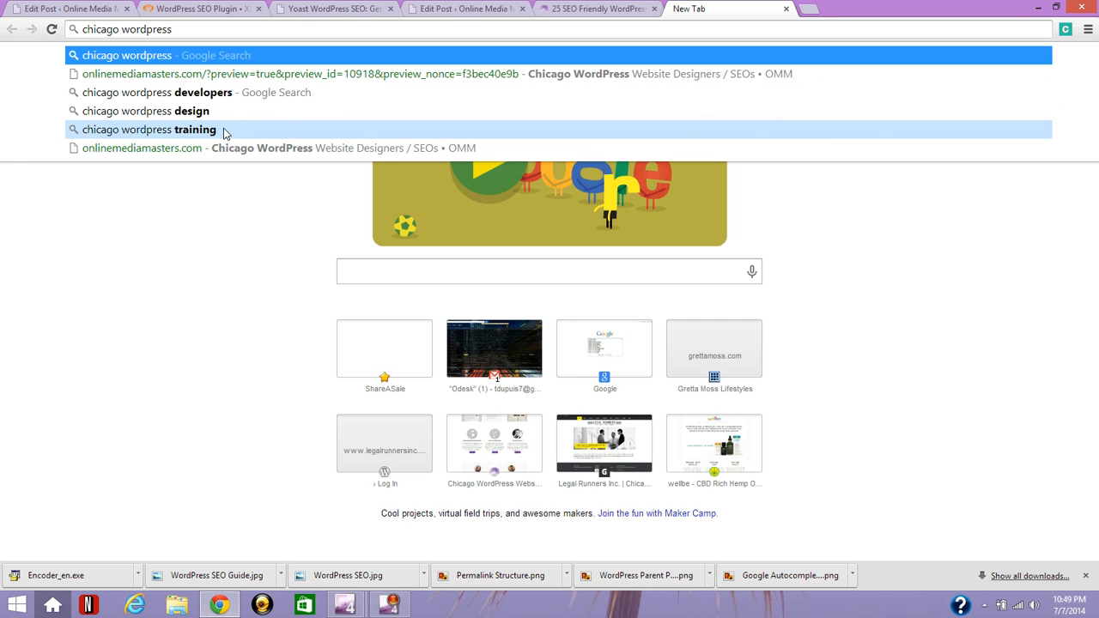
pyautogui.moveTo(237, 105)
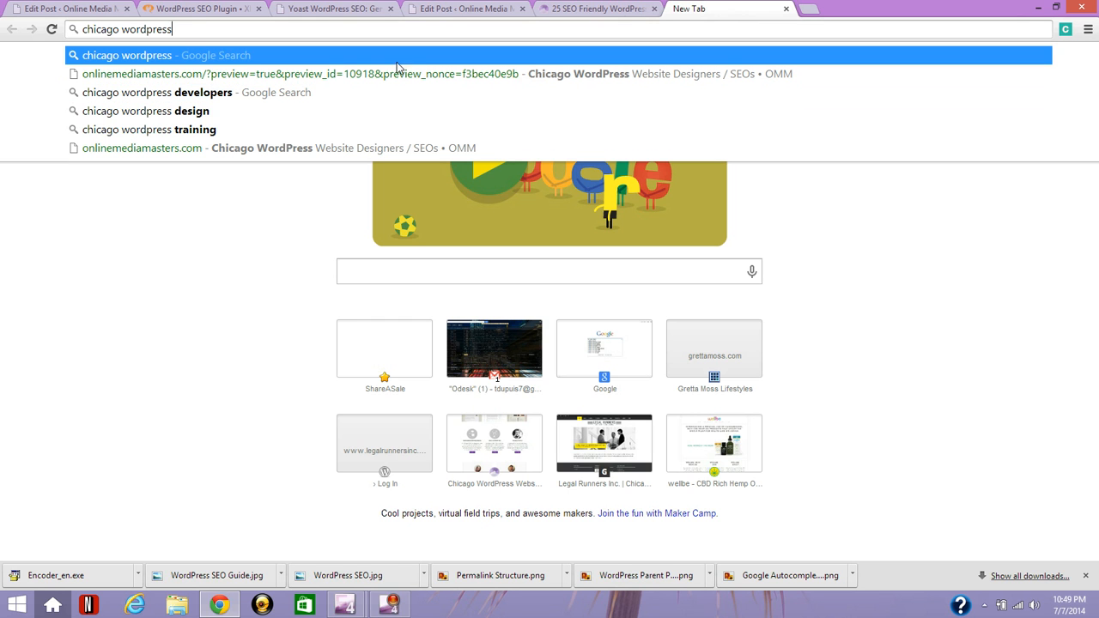
pyautogui.click(463, 8)
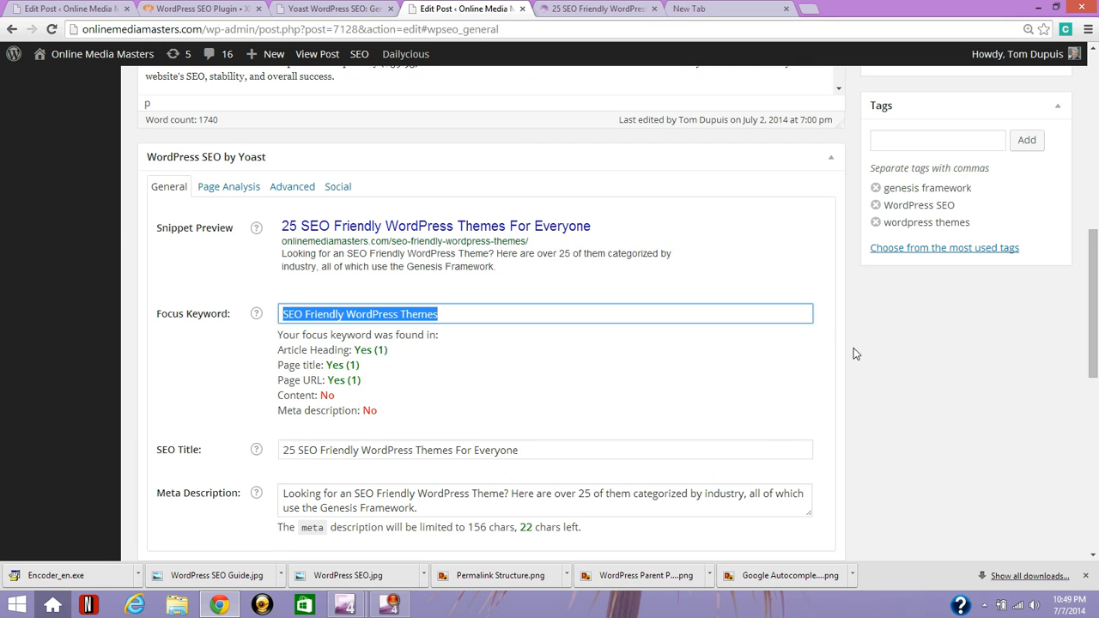
pyautogui.scroll(-3)
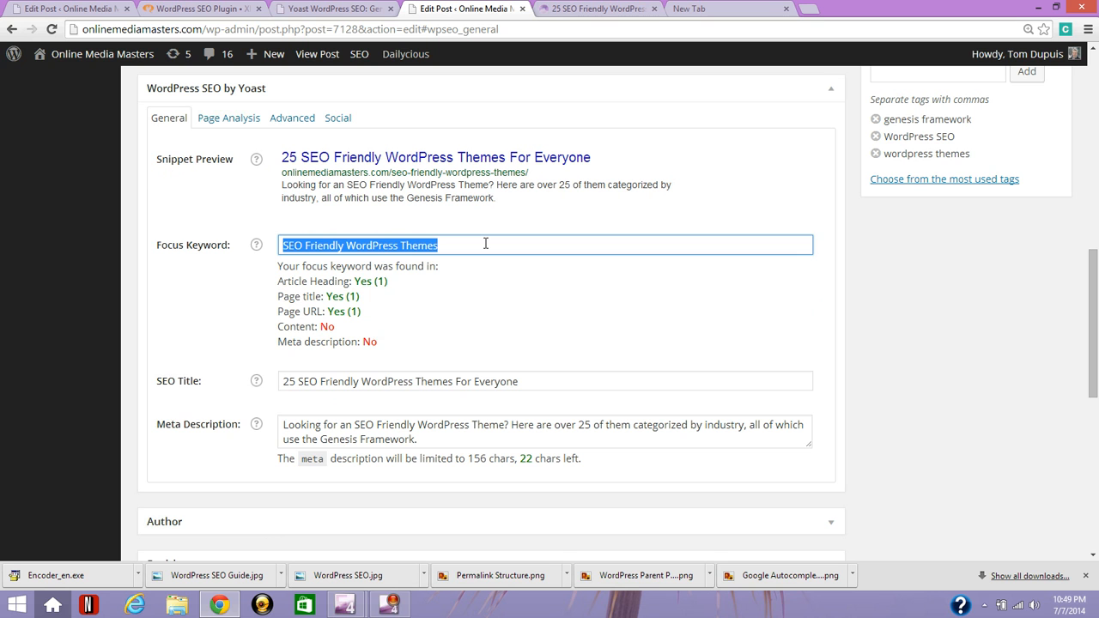
pyautogui.moveTo(515, 205)
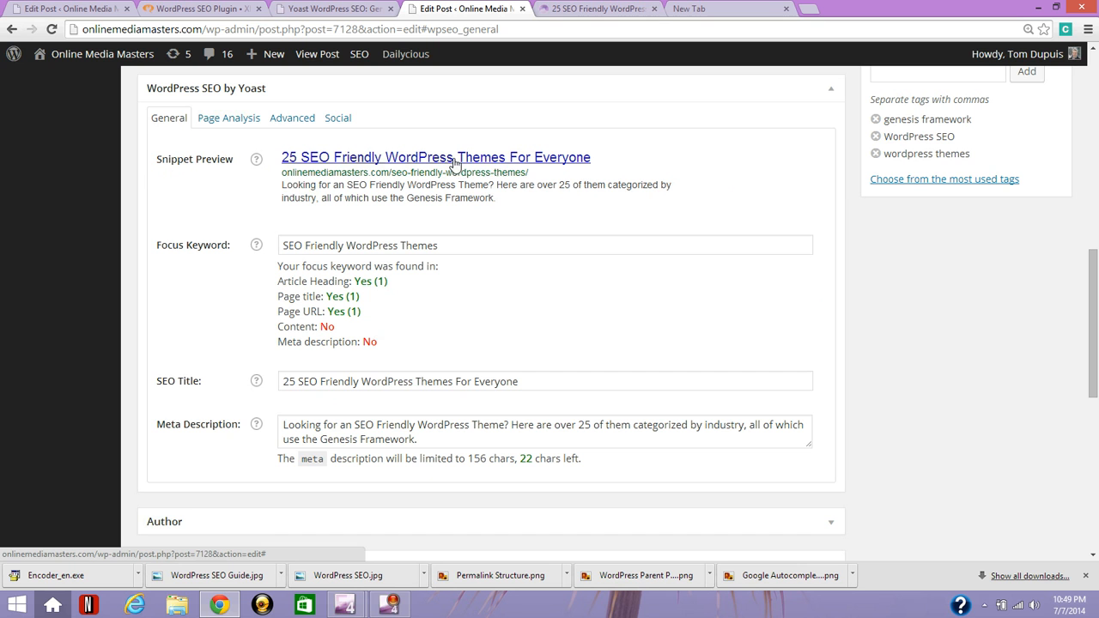
pyautogui.moveTo(388, 171)
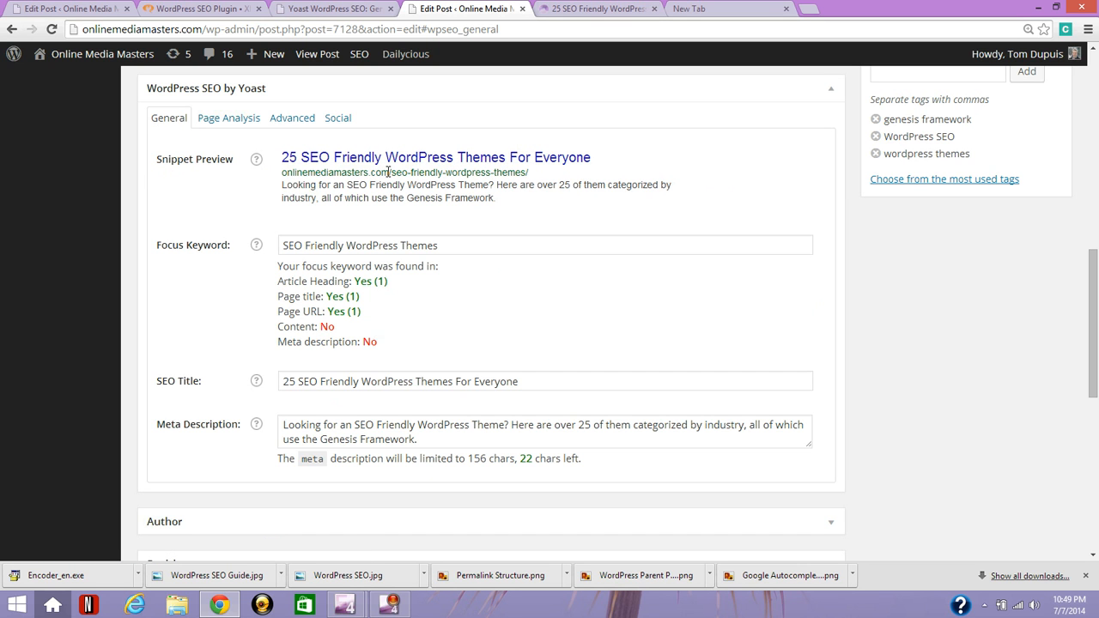
pyautogui.doubleClick(456, 172)
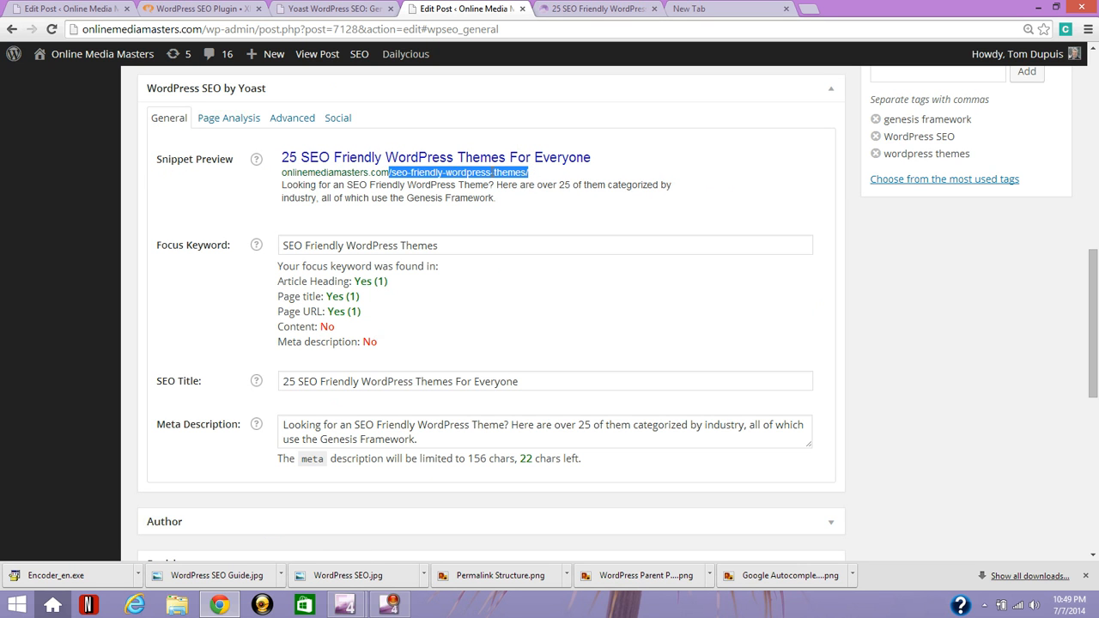
pyautogui.click(352, 186)
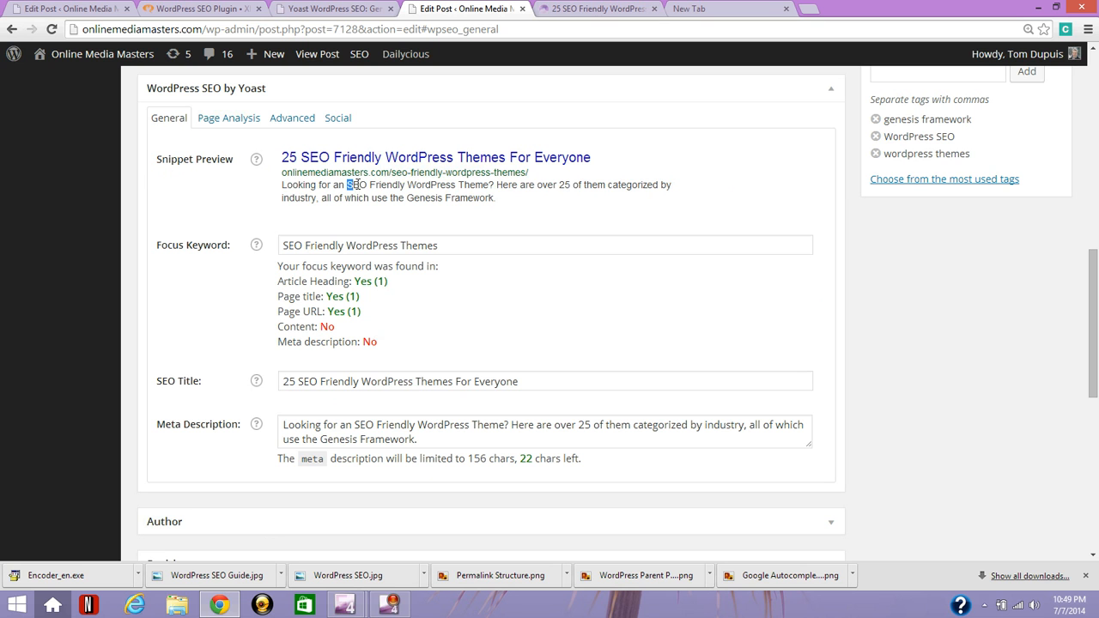
pyautogui.moveTo(347, 185); pyautogui.dragTo(487, 185)
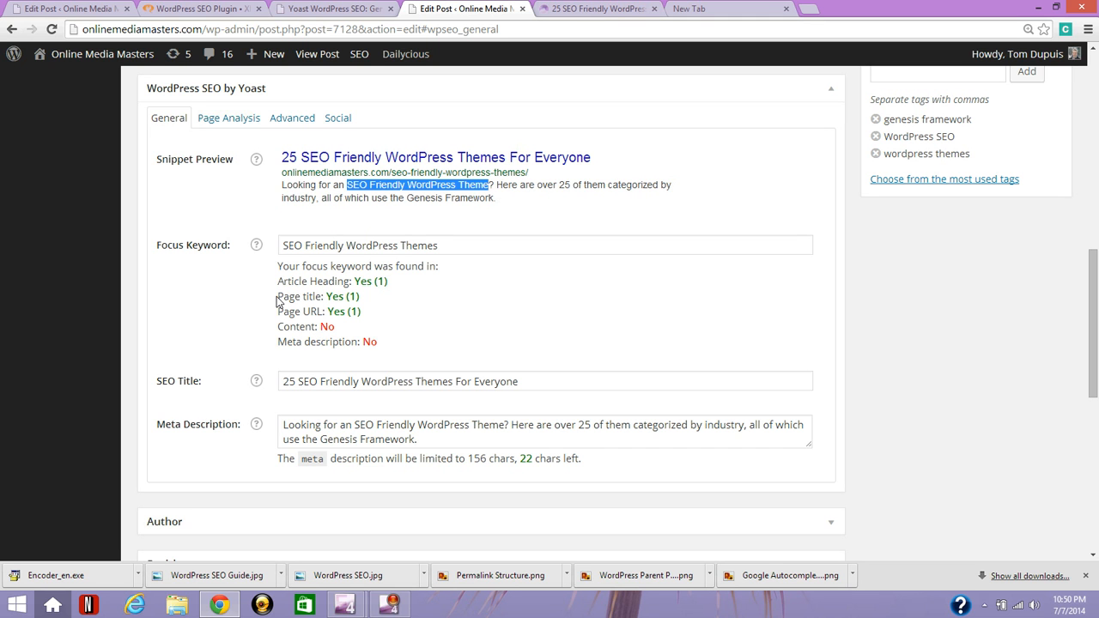
pyautogui.moveTo(290, 337)
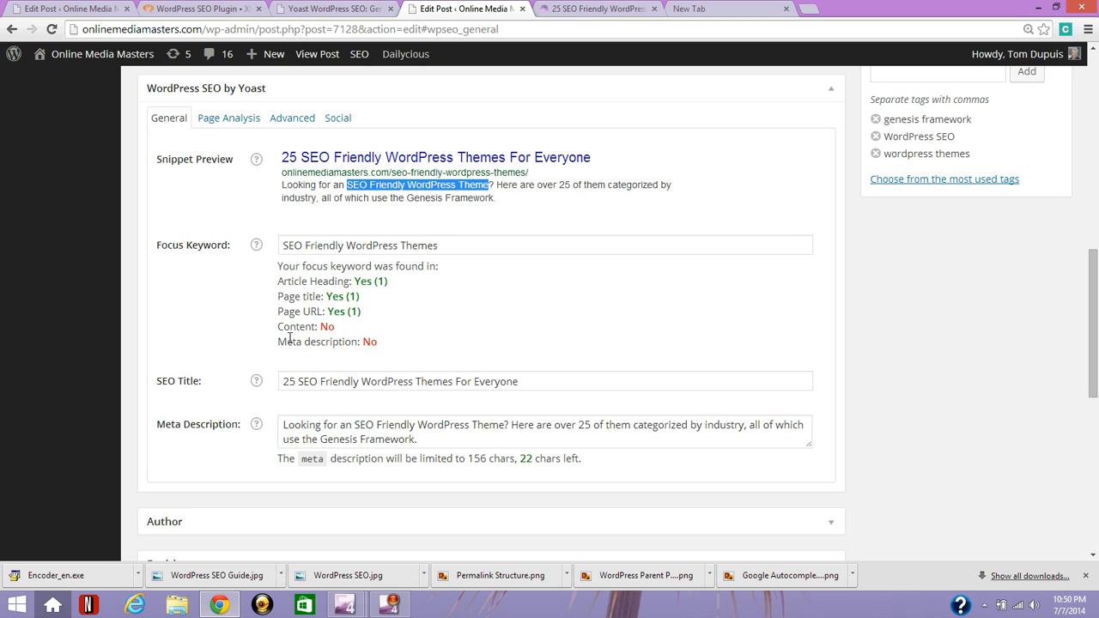
pyautogui.moveTo(371, 340)
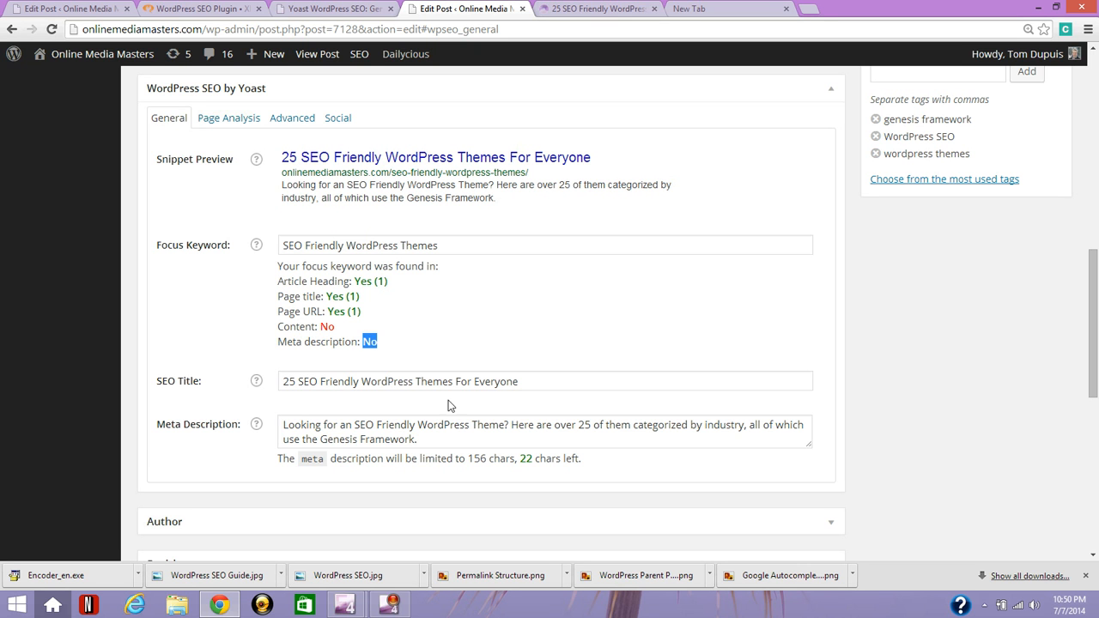
pyautogui.click(522, 424)
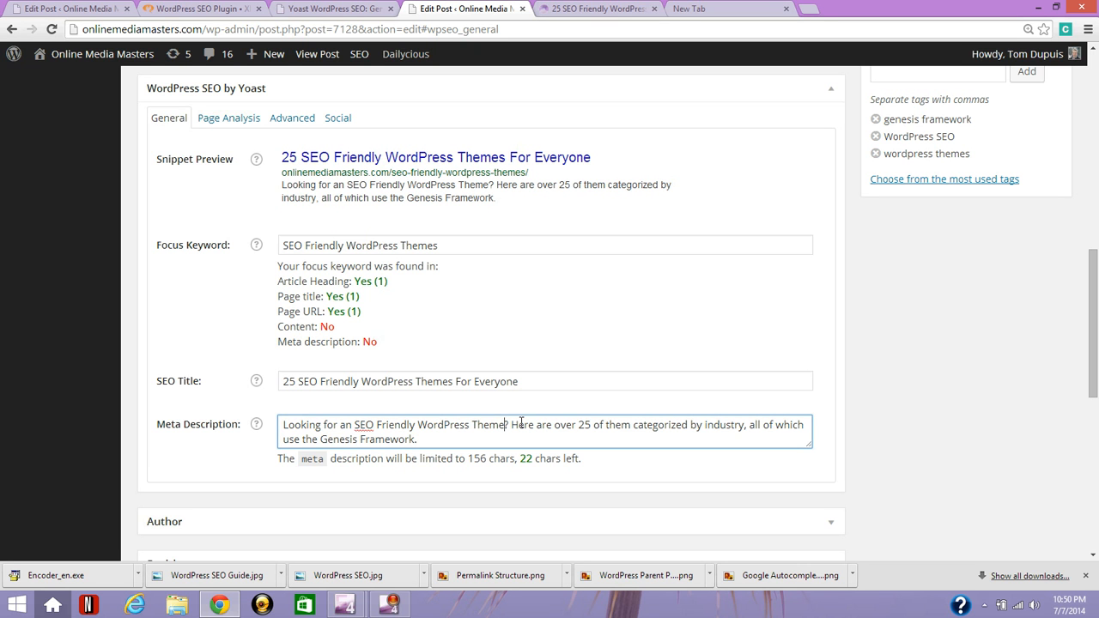
pyautogui.moveTo(518, 364)
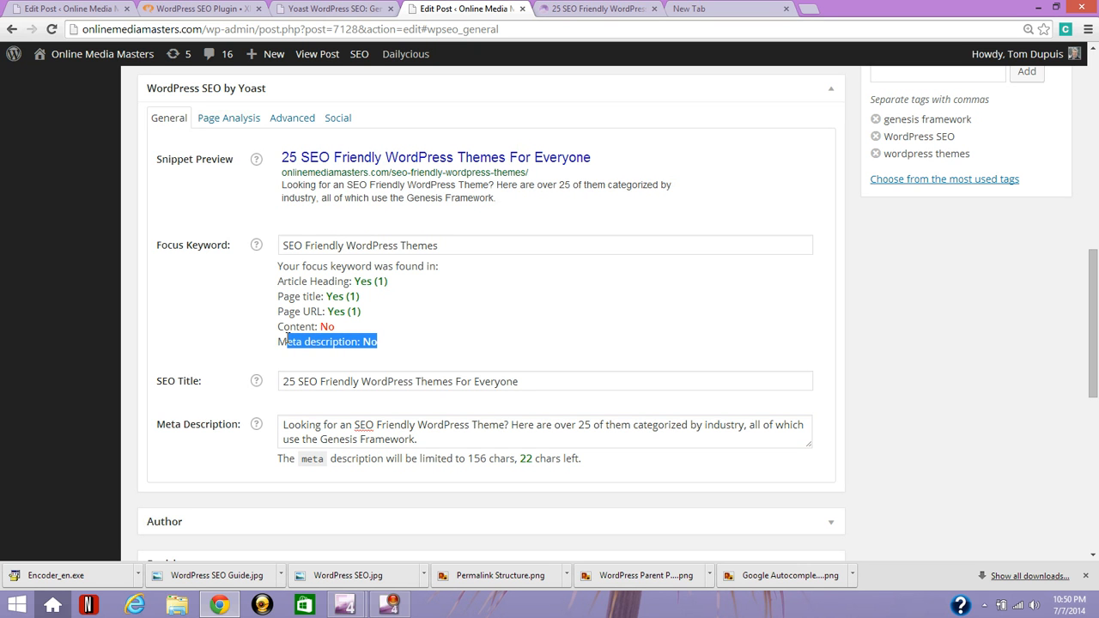
pyautogui.moveTo(385, 347)
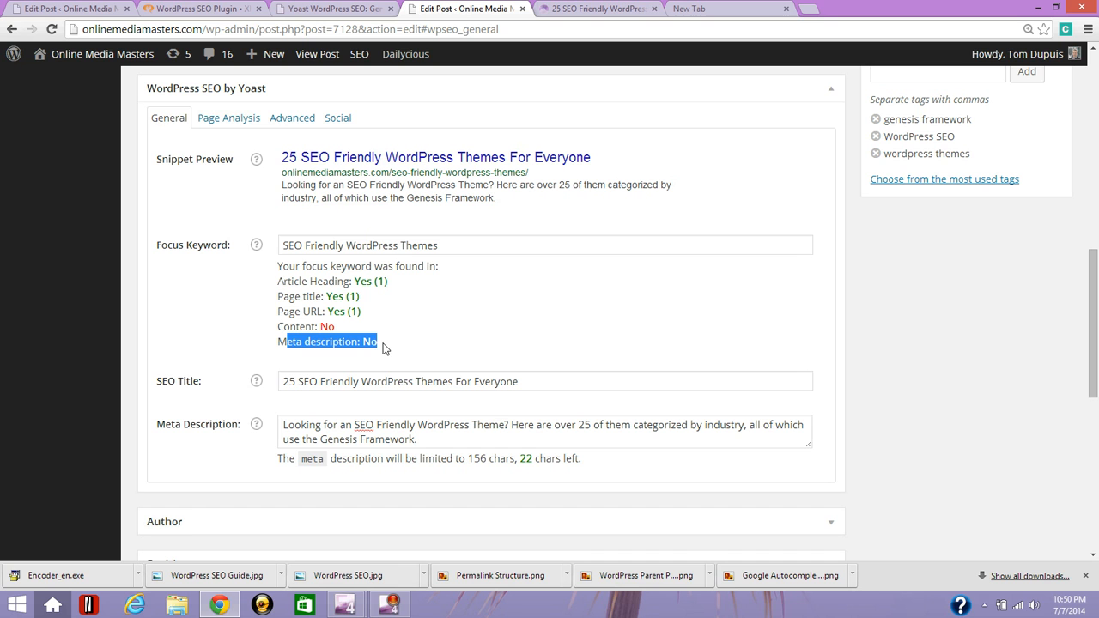
pyautogui.moveTo(484, 292)
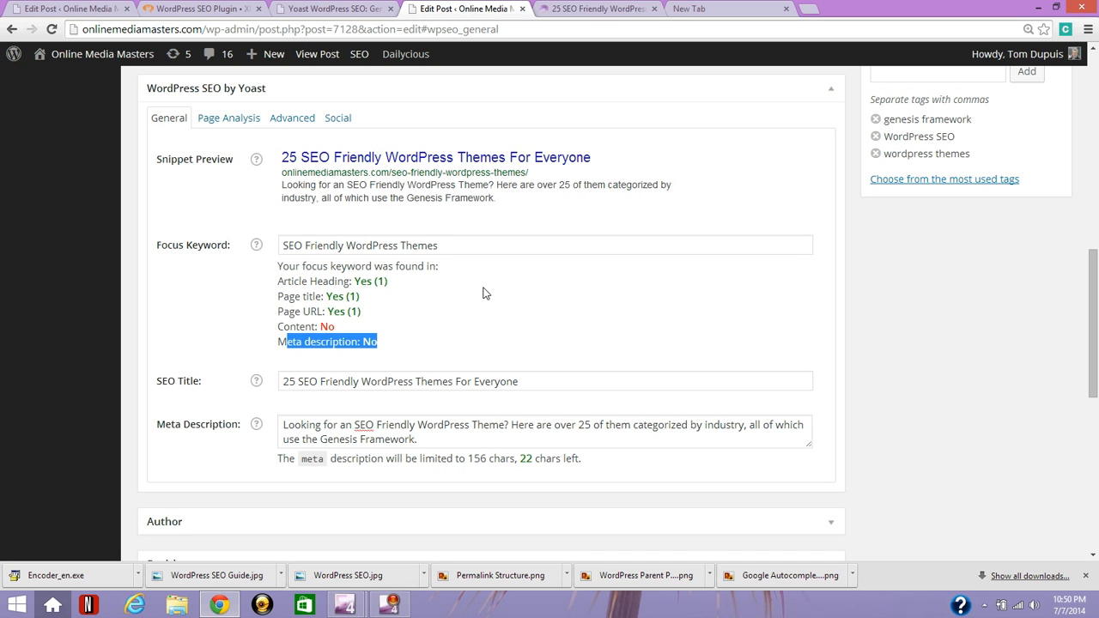
pyautogui.moveTo(501, 202)
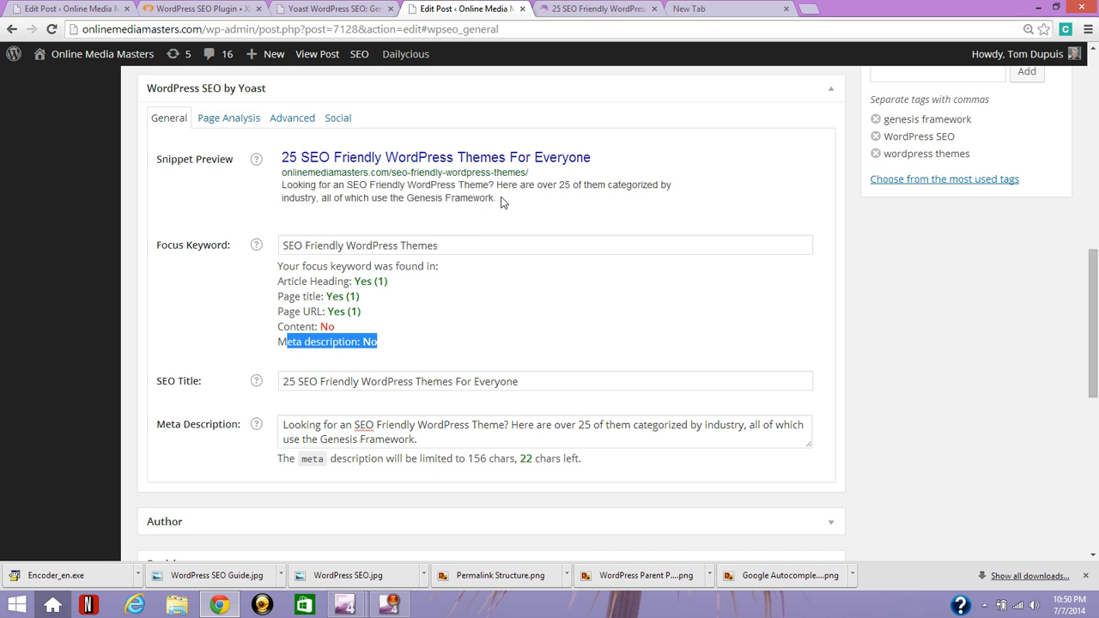
pyautogui.moveTo(535, 206)
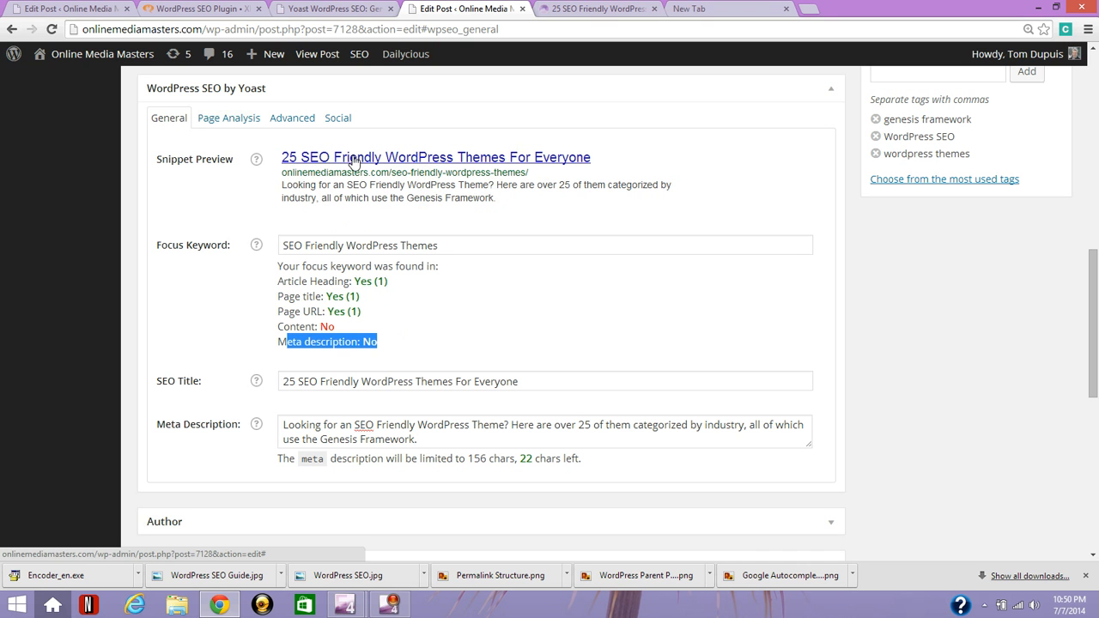
pyautogui.moveTo(502, 168)
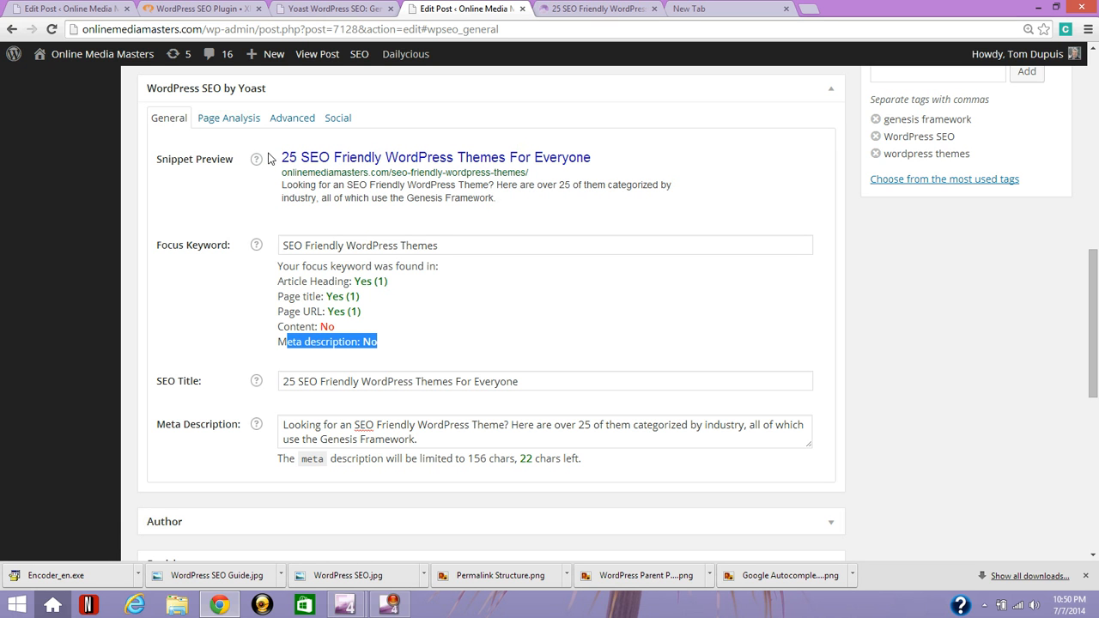
pyautogui.moveTo(436, 157)
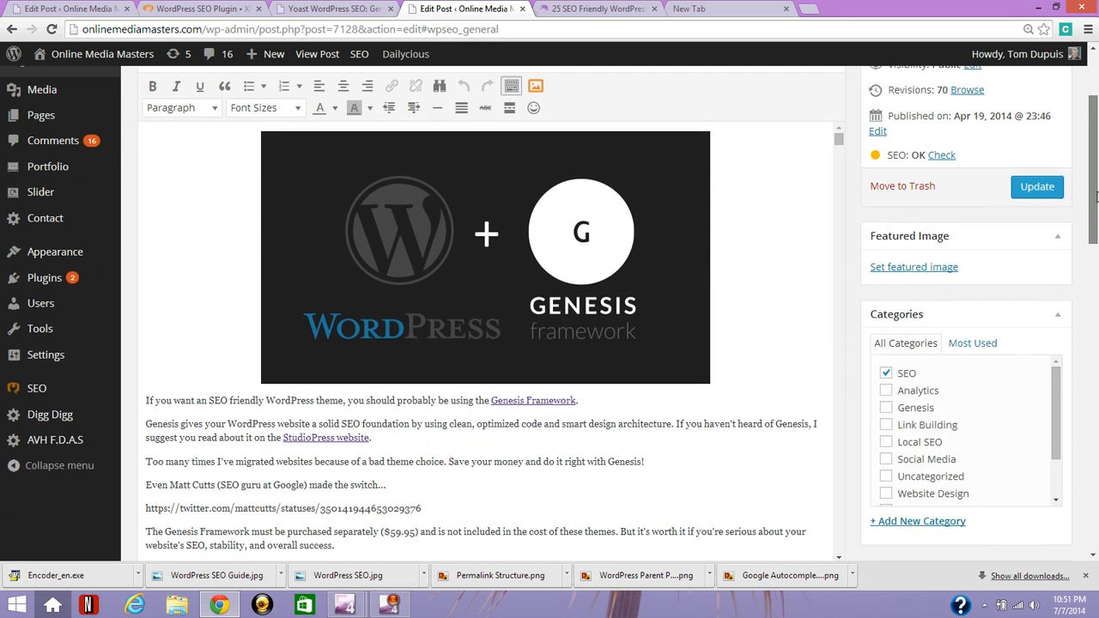
# - Lengthen the SEO title to trigger Yoast's too-long warning, then restore '25 SEO Friendly WordPress Themes For Everyone'
pyautogui.scroll(-3)
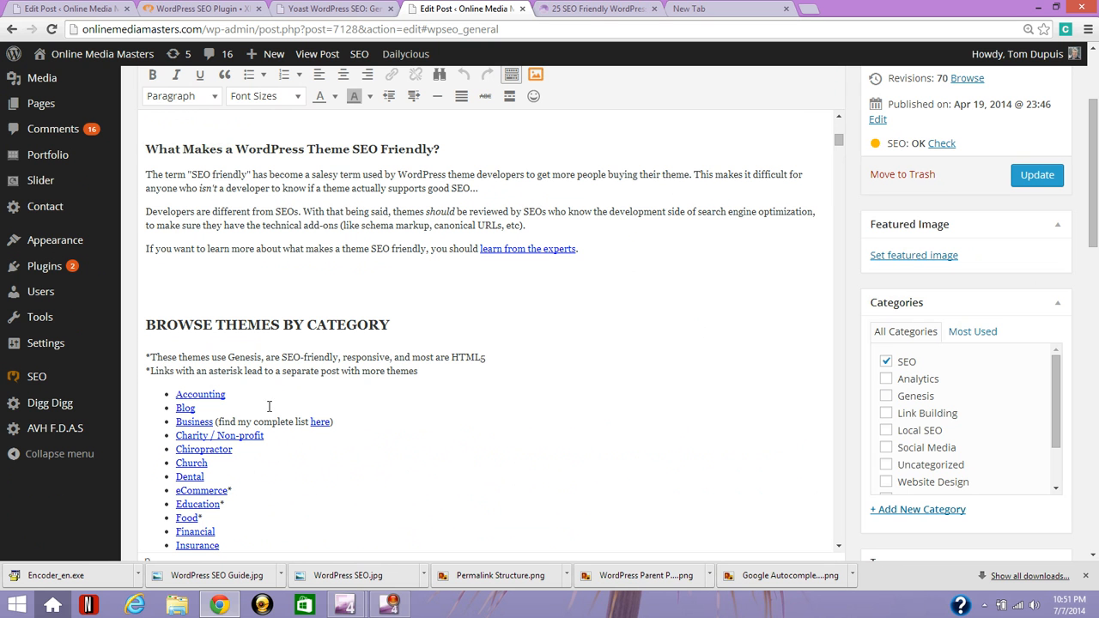
pyautogui.scroll(-3)
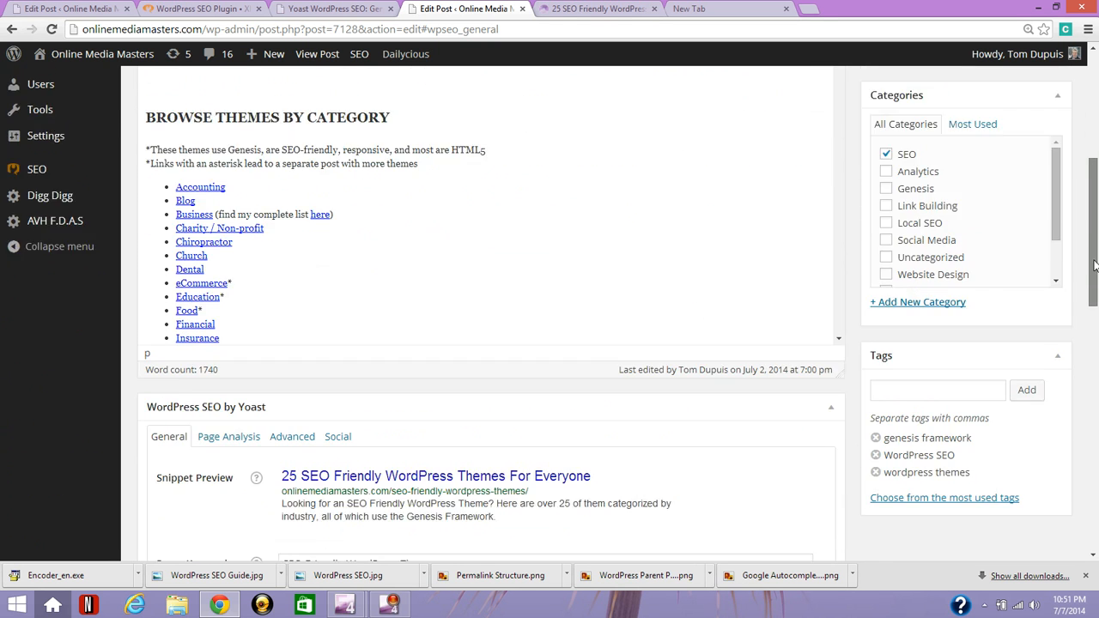
pyautogui.scroll(-3)
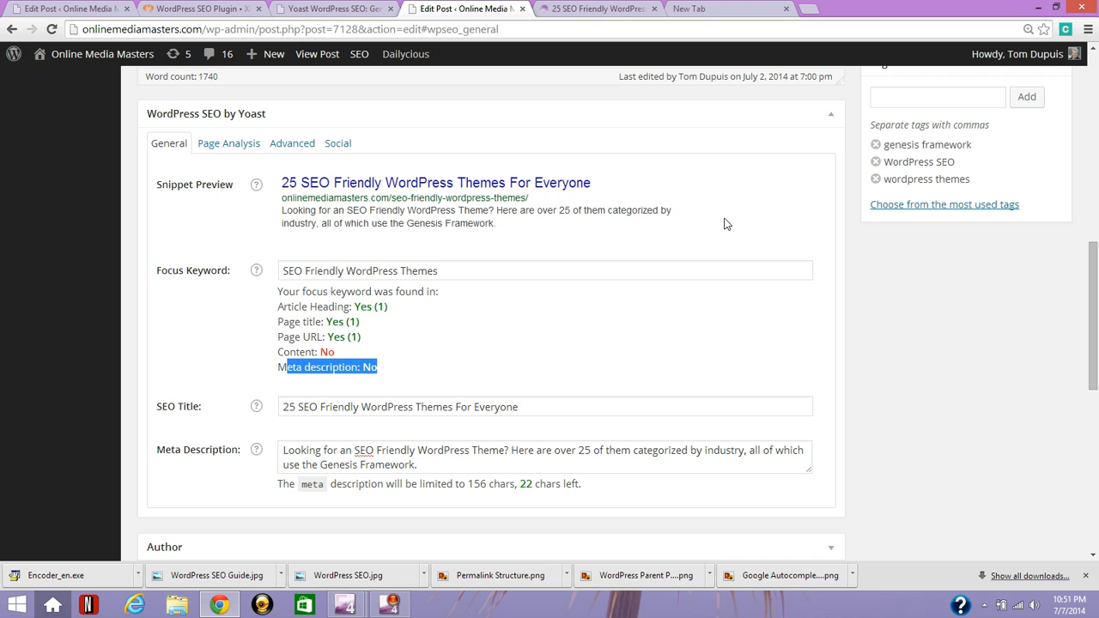
pyautogui.moveTo(541, 343)
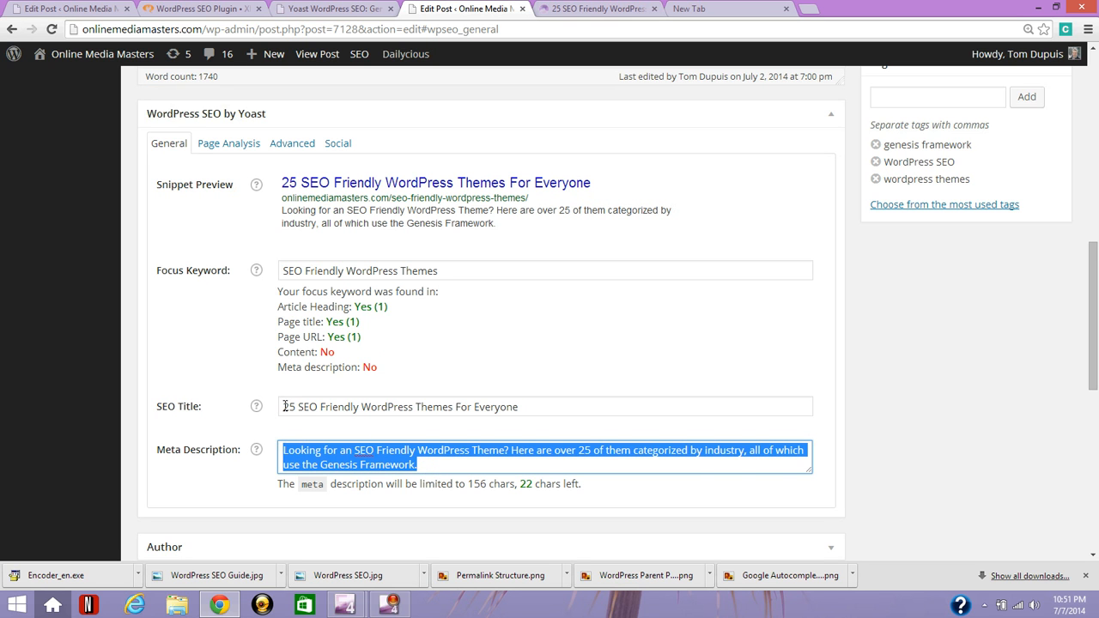
pyautogui.click(546, 405)
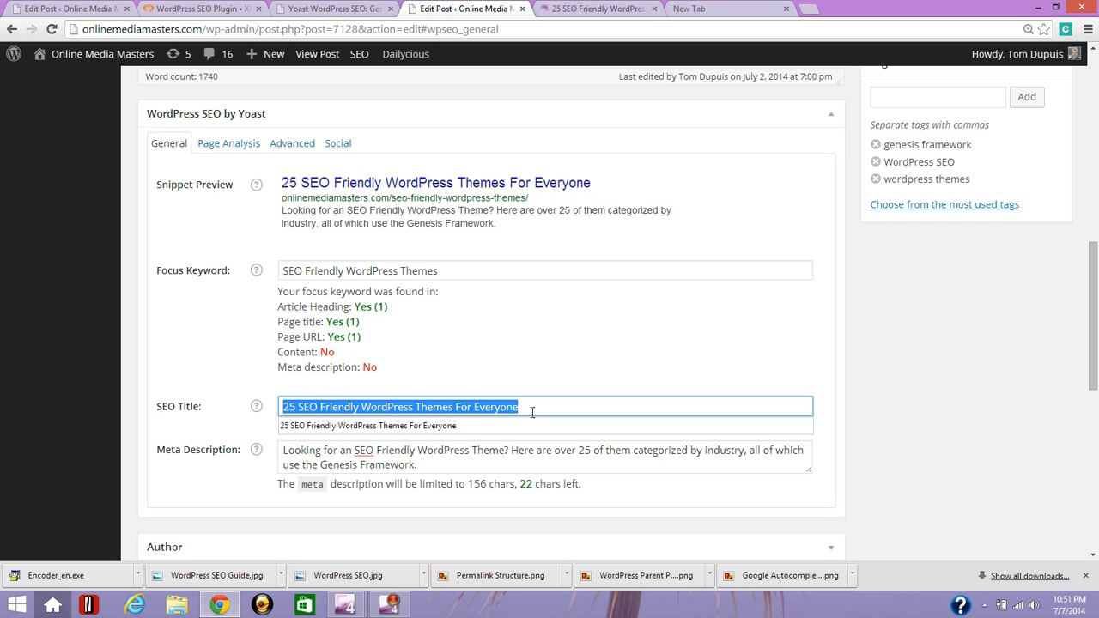
pyautogui.doubleClick(494, 405)
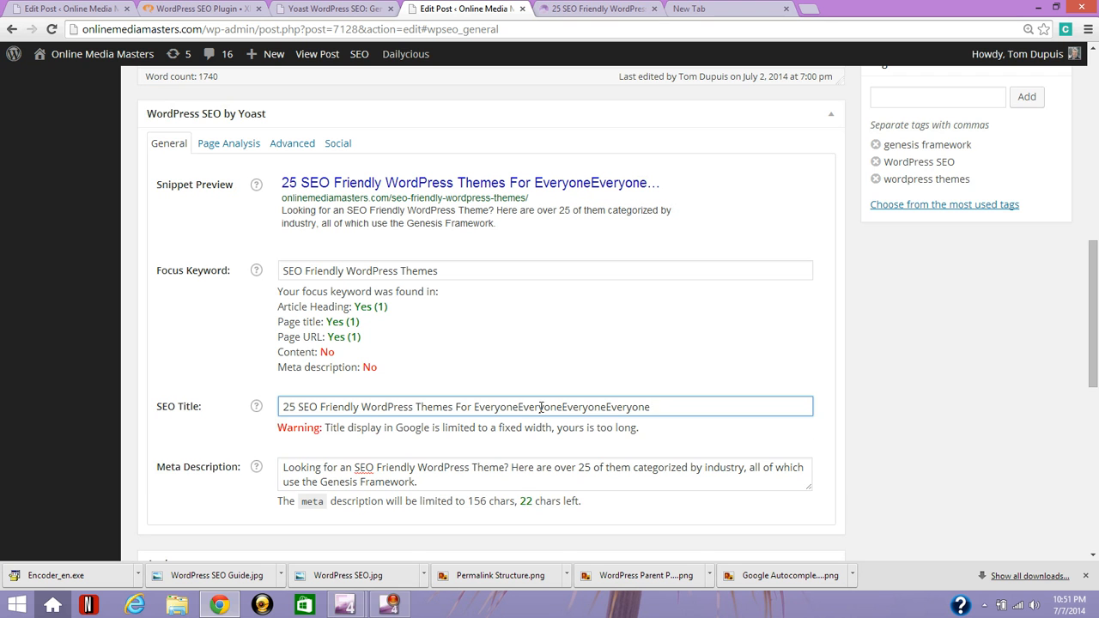
pyautogui.moveTo(515, 405); pyautogui.dragTo(675, 405)
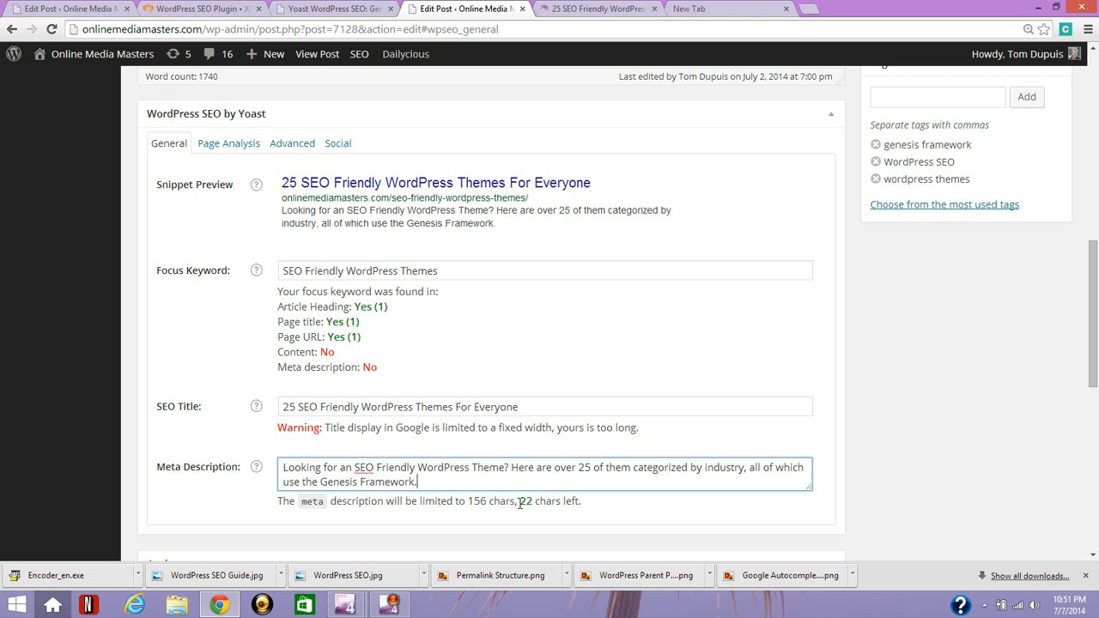
pyautogui.doubleClick(549, 502)
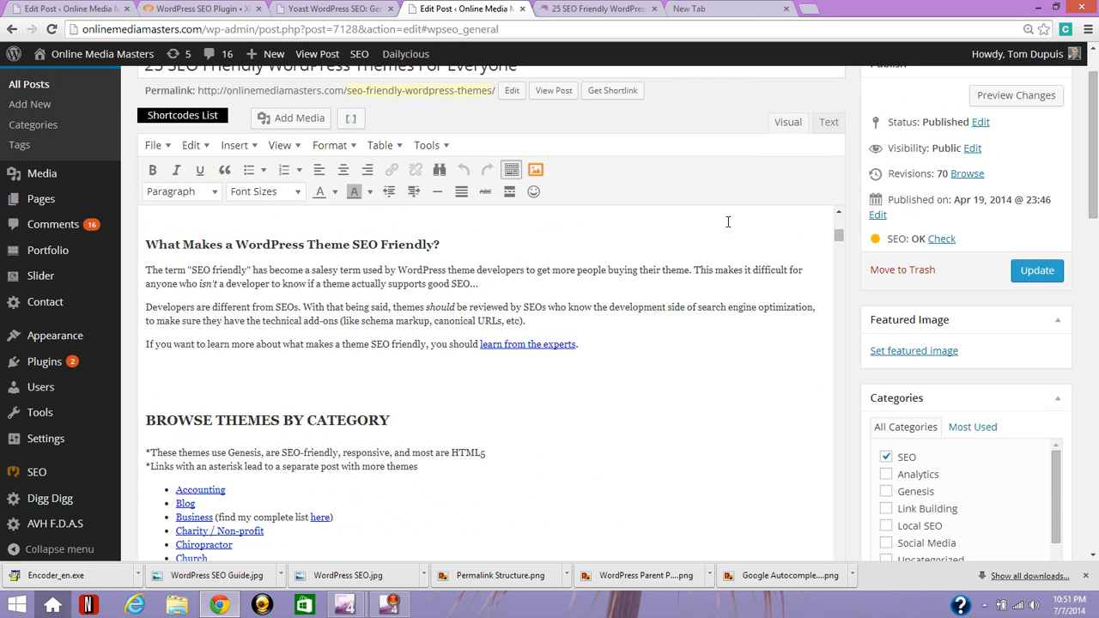
pyautogui.moveTo(326, 271)
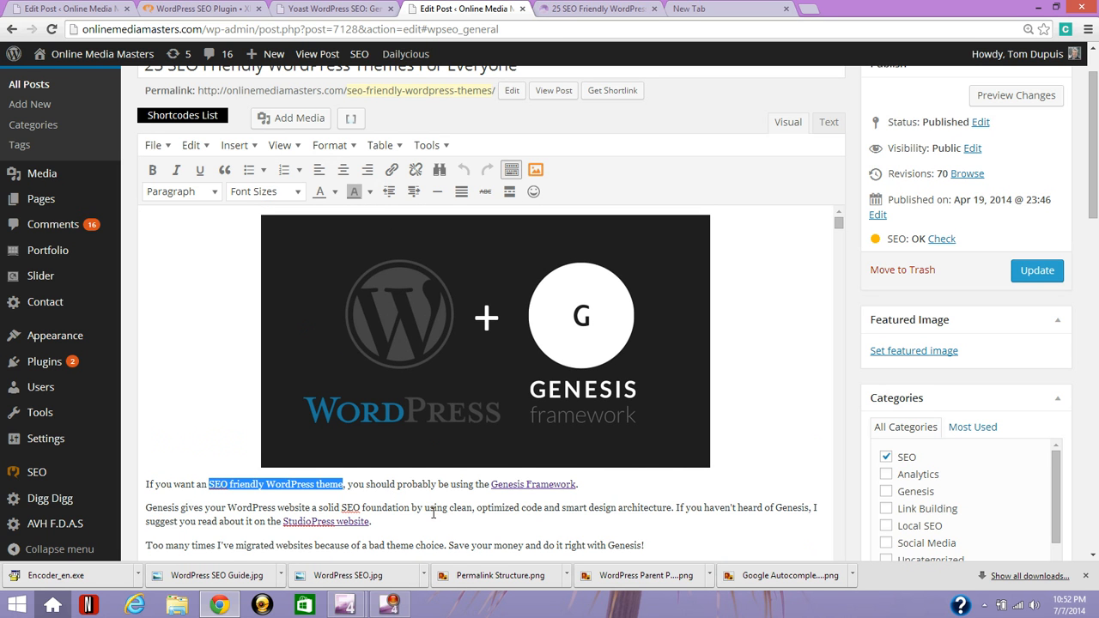
pyautogui.click(484, 339)
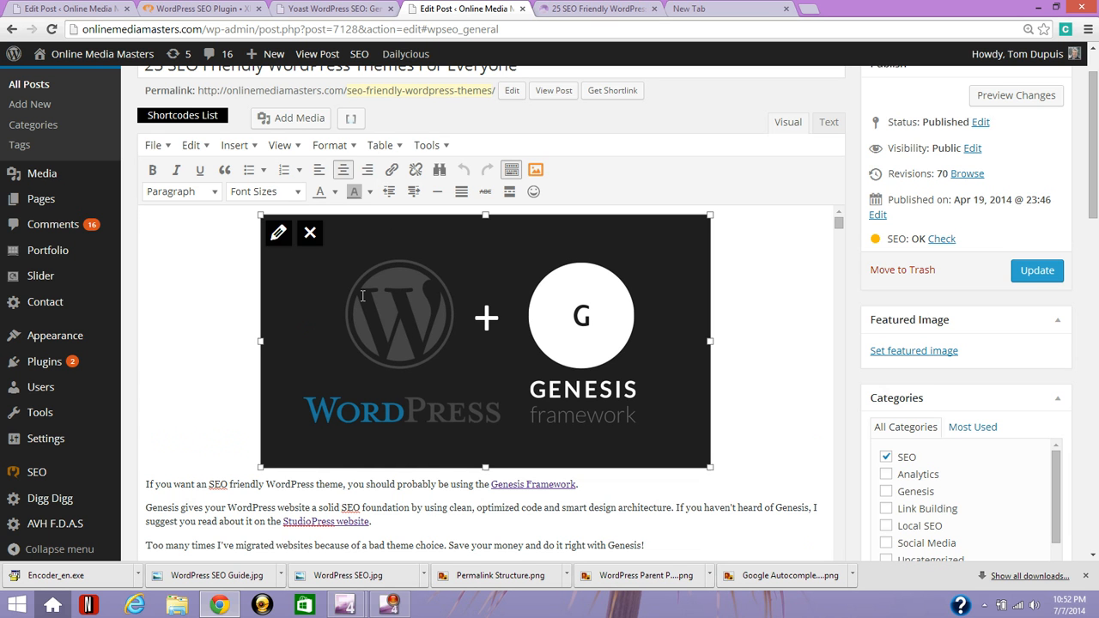
pyautogui.click(278, 233)
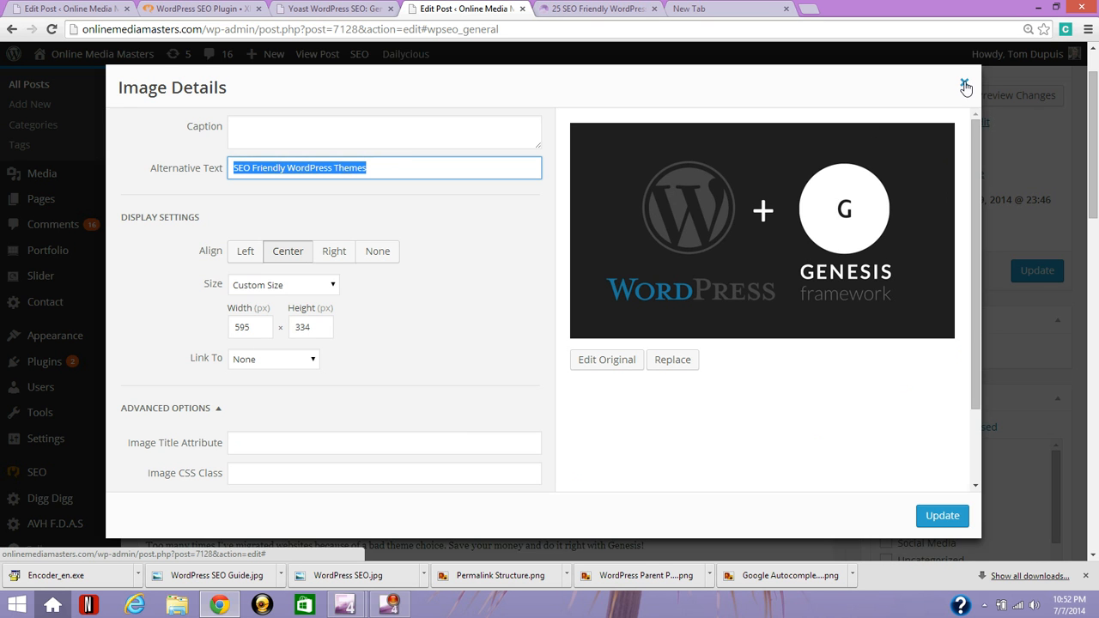
pyautogui.click(965, 86)
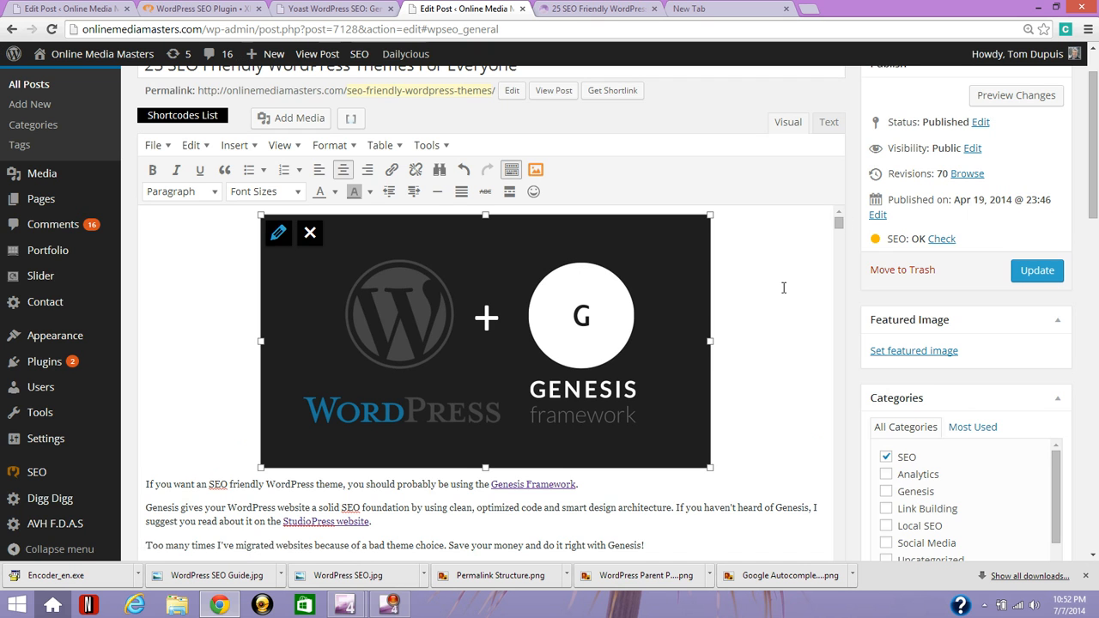
pyautogui.moveTo(567, 503)
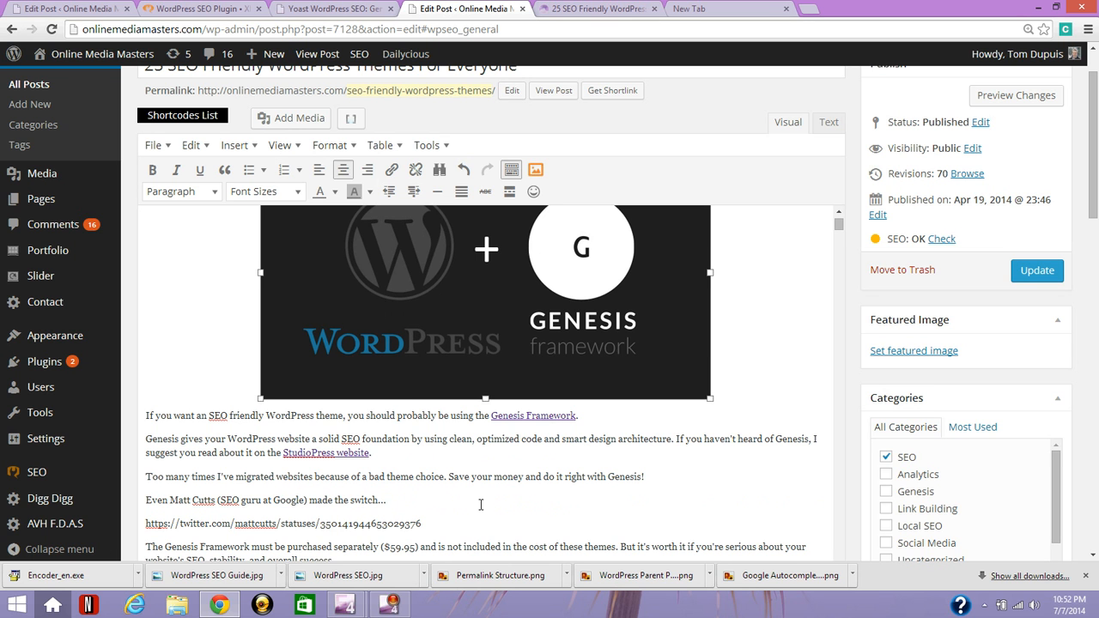
pyautogui.moveTo(537, 419)
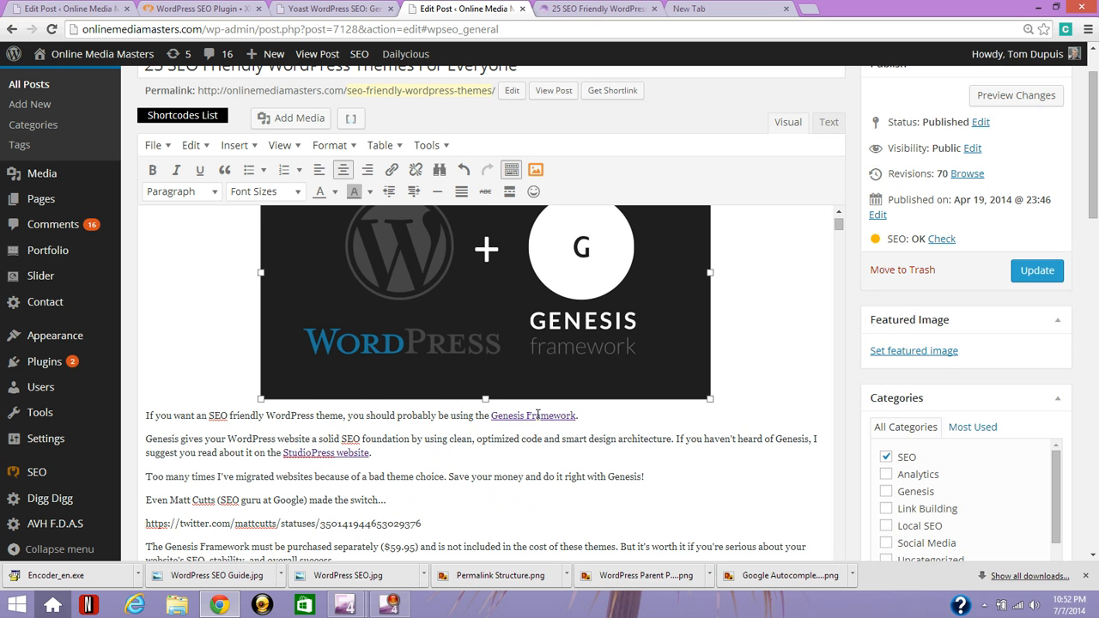
pyautogui.moveTo(567, 437)
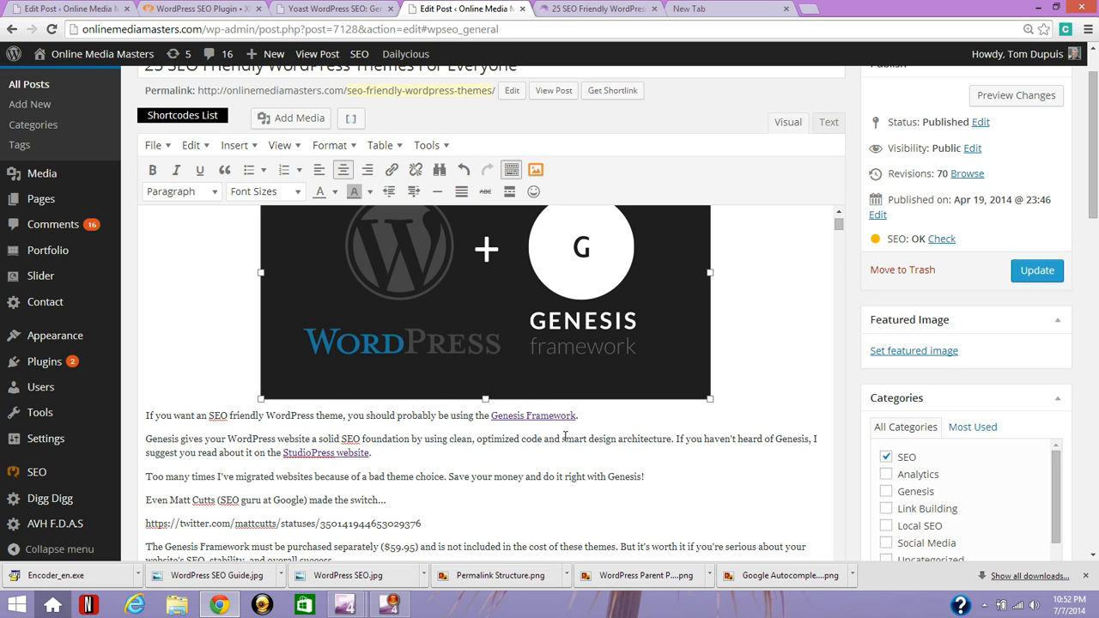
# - Preview the post and view the Lisa Marie theme's details on the Web Savvy Marketing page
pyautogui.click(596, 8)
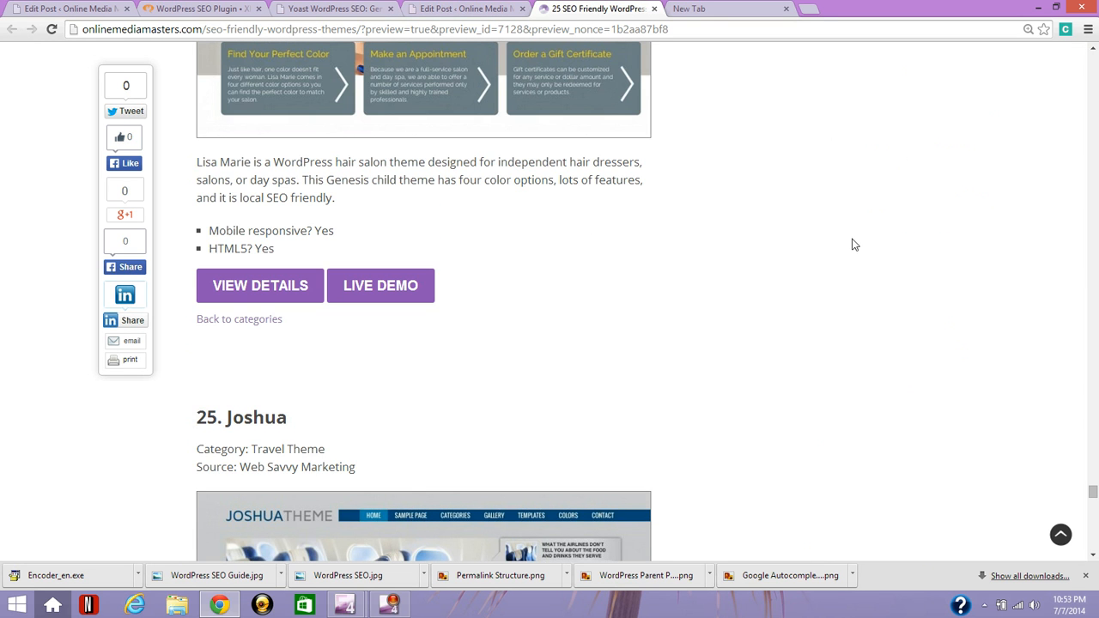
pyautogui.scroll(3)
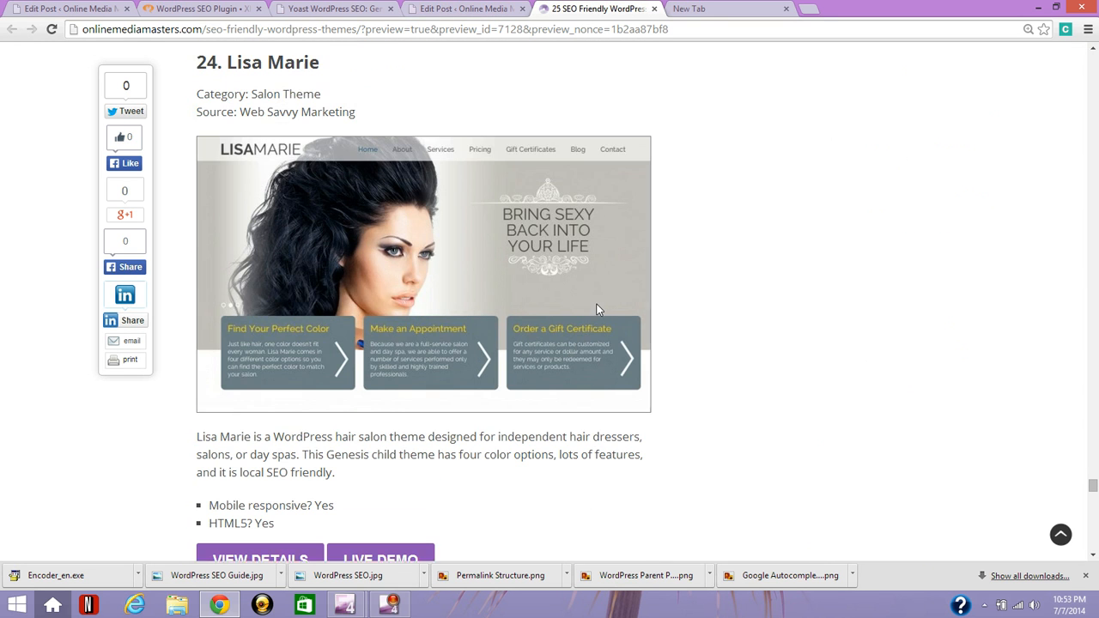
pyautogui.scroll(-3)
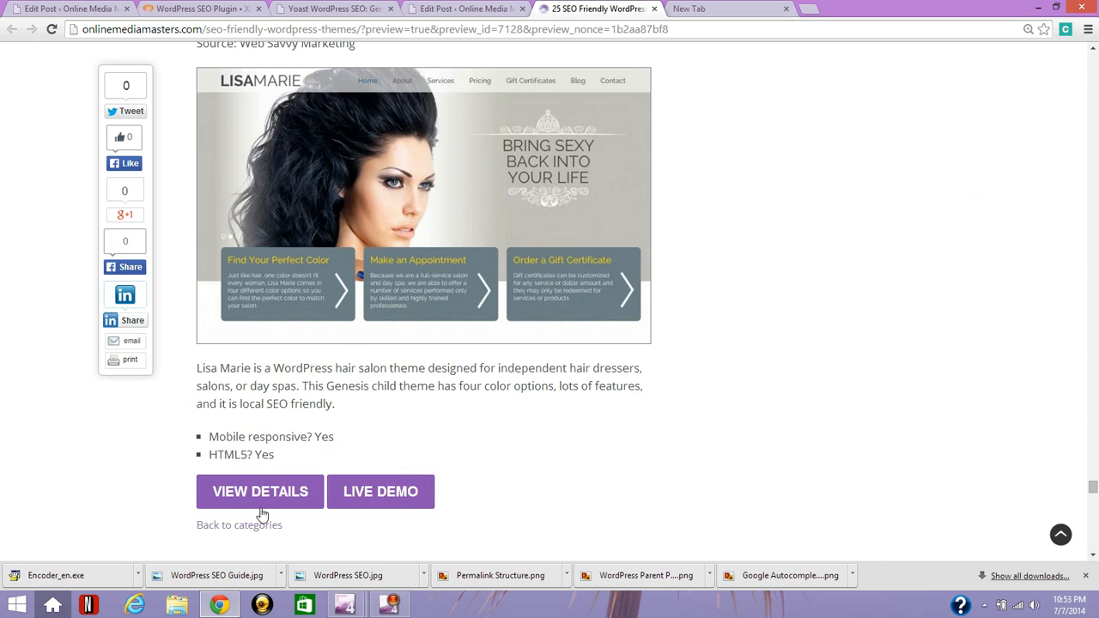
pyautogui.click(259, 491)
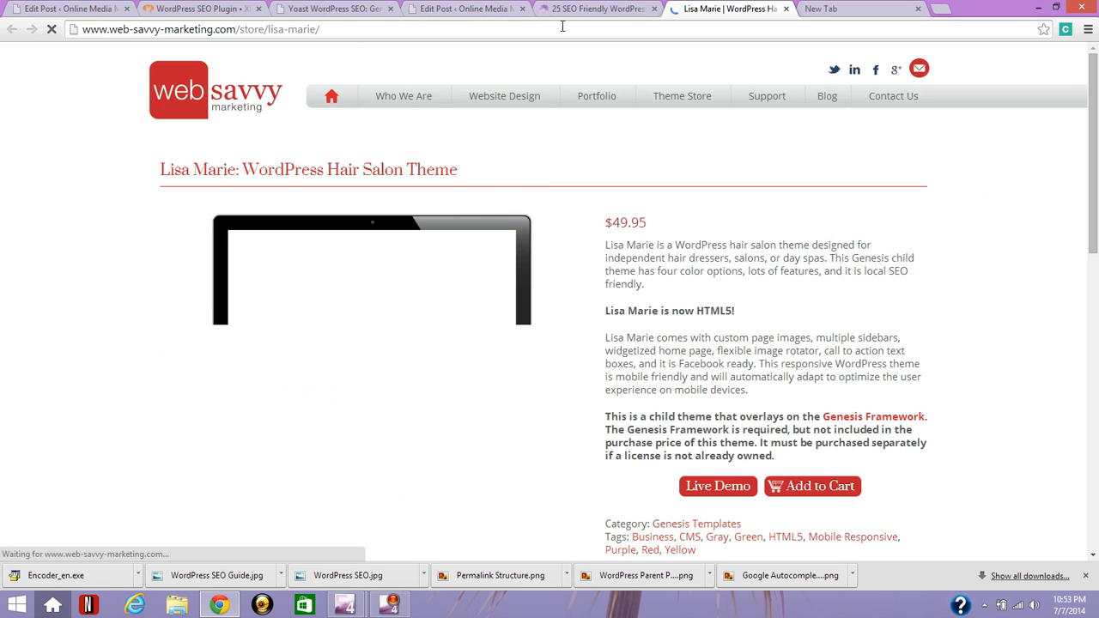
# - Return through the post preview to the themes post editor
pyautogui.click(598, 8)
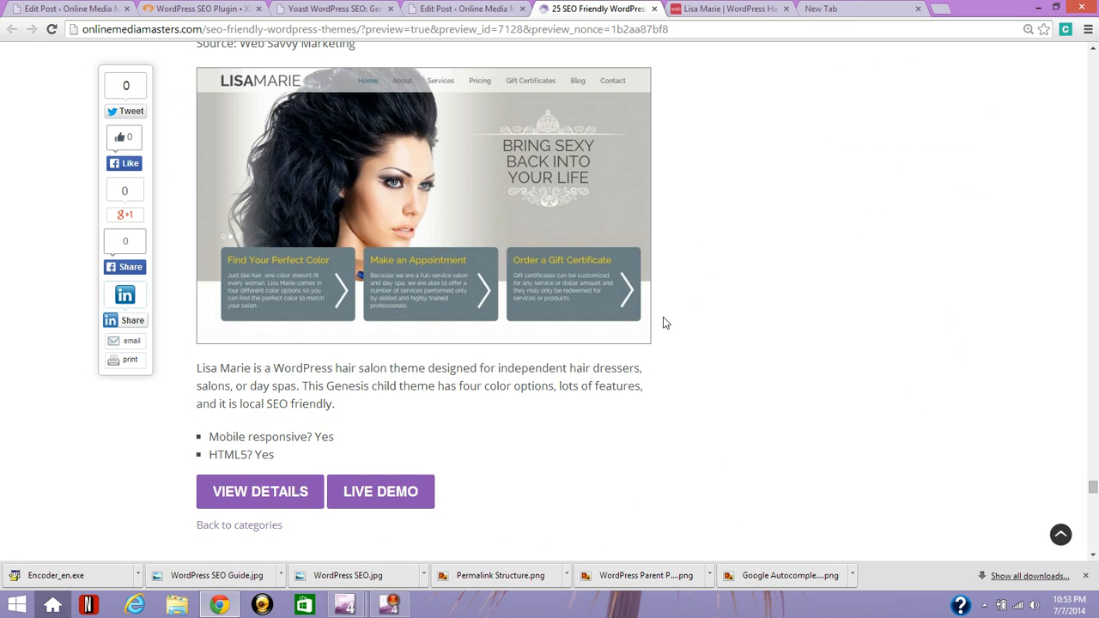
pyautogui.scroll(3)
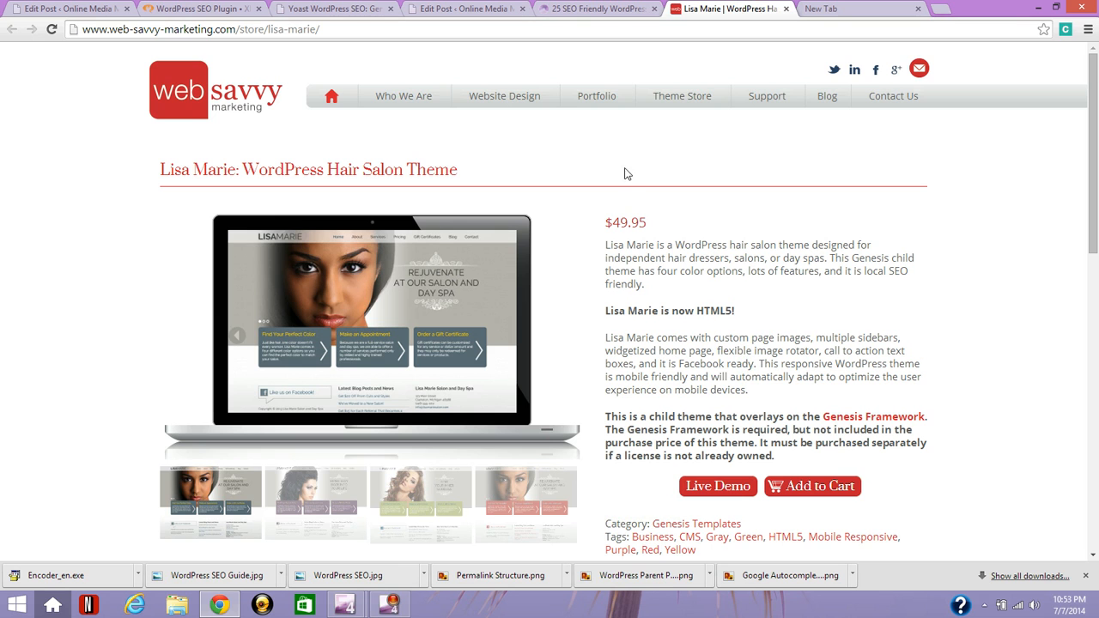
pyautogui.moveTo(602, 213)
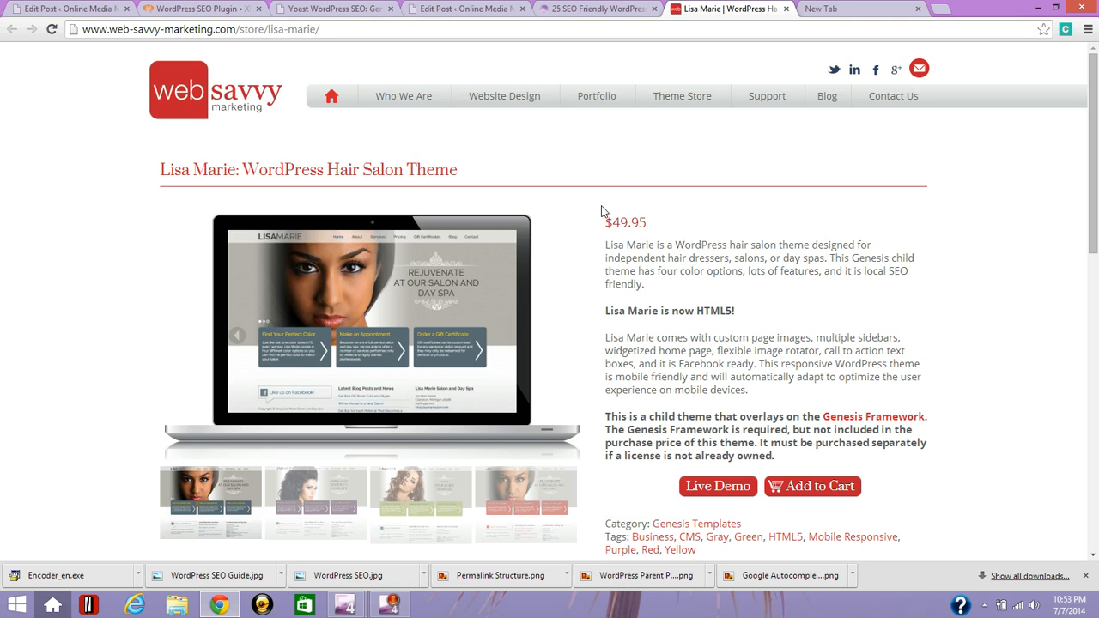
pyautogui.moveTo(567, 162)
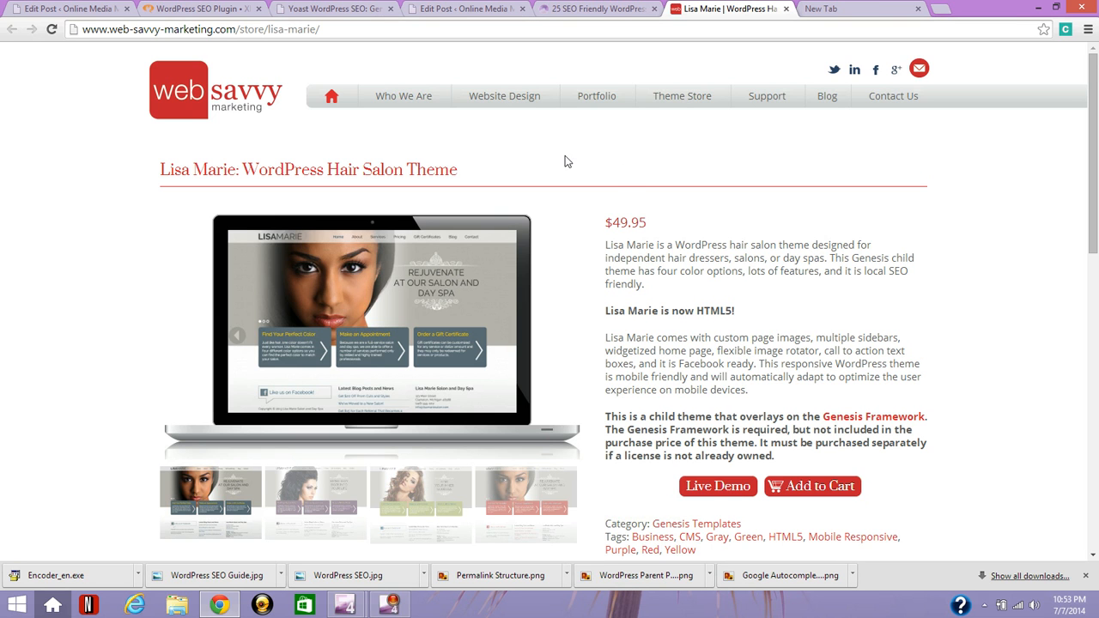
pyautogui.click(598, 8)
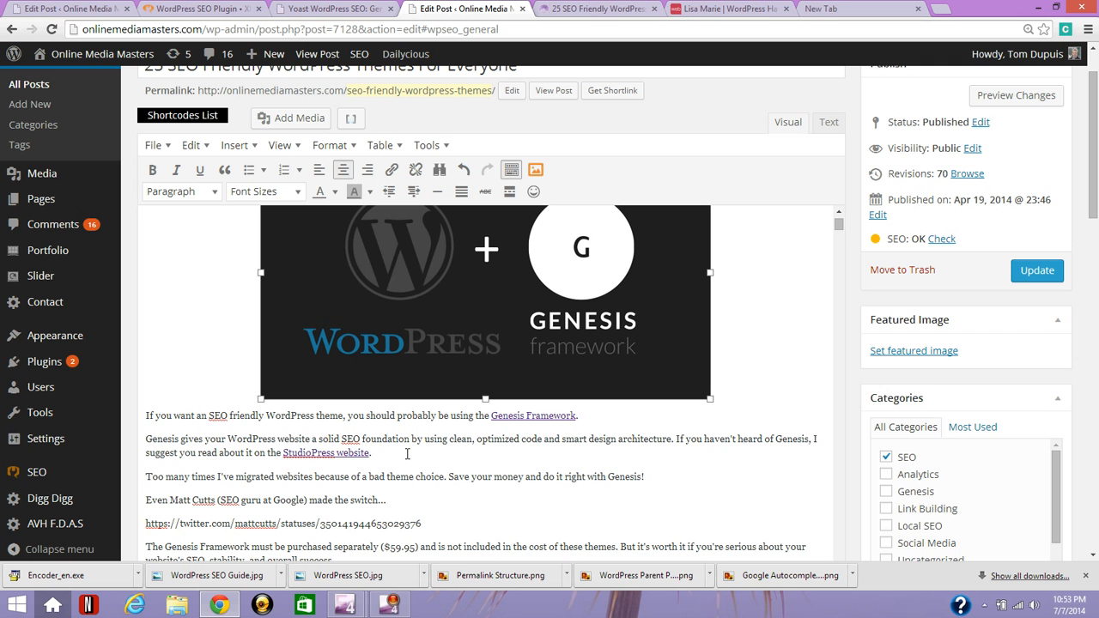
pyautogui.moveTo(861, 430)
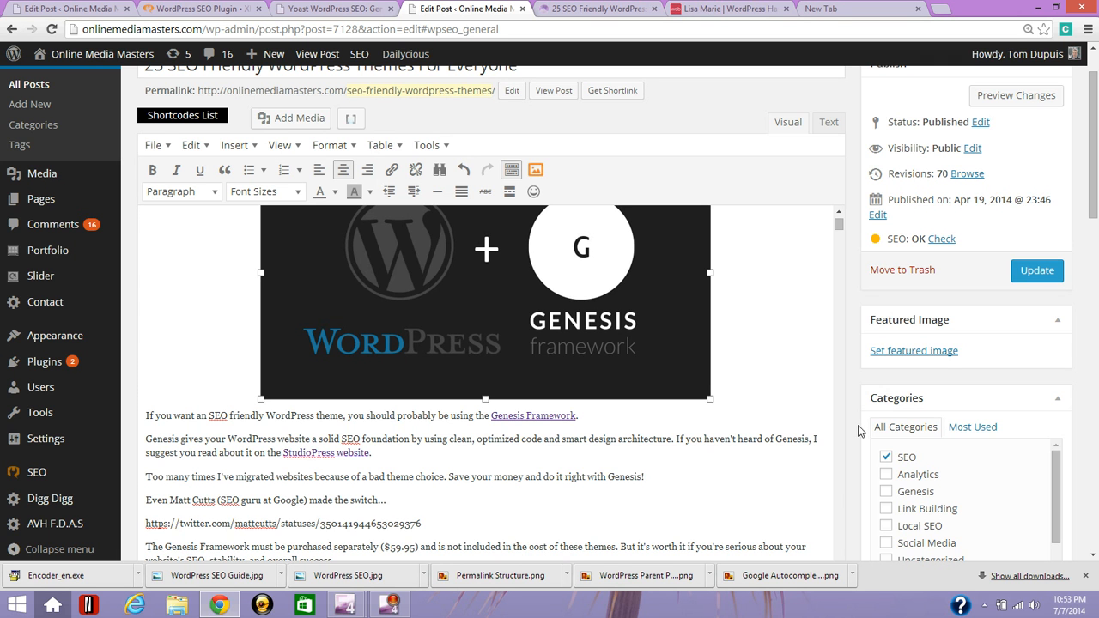
pyautogui.scroll(-3)
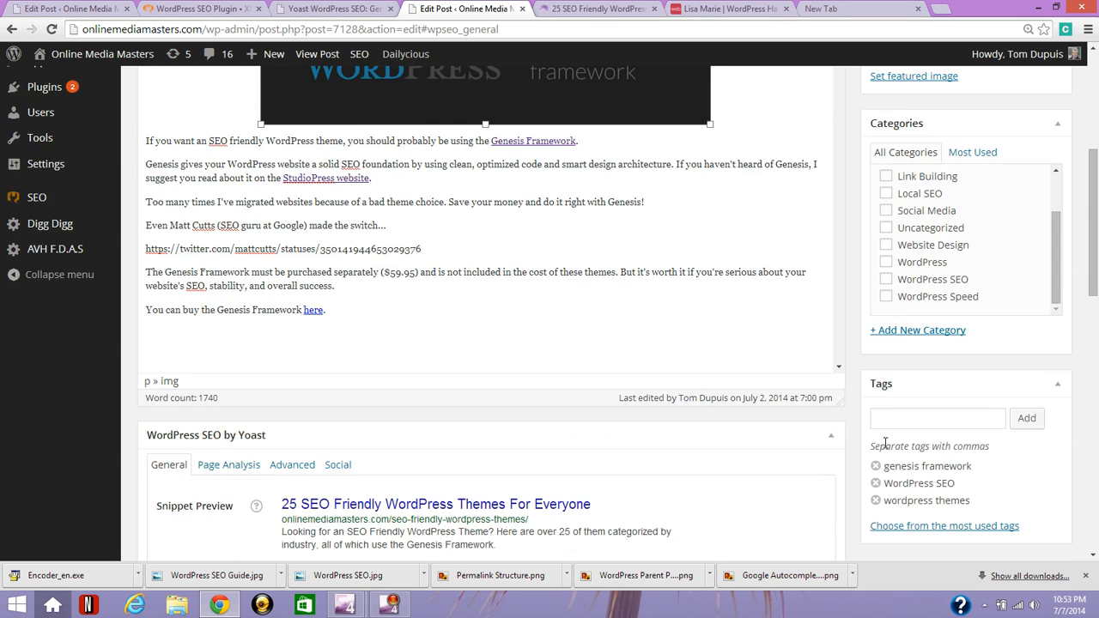
pyautogui.scroll(-3)
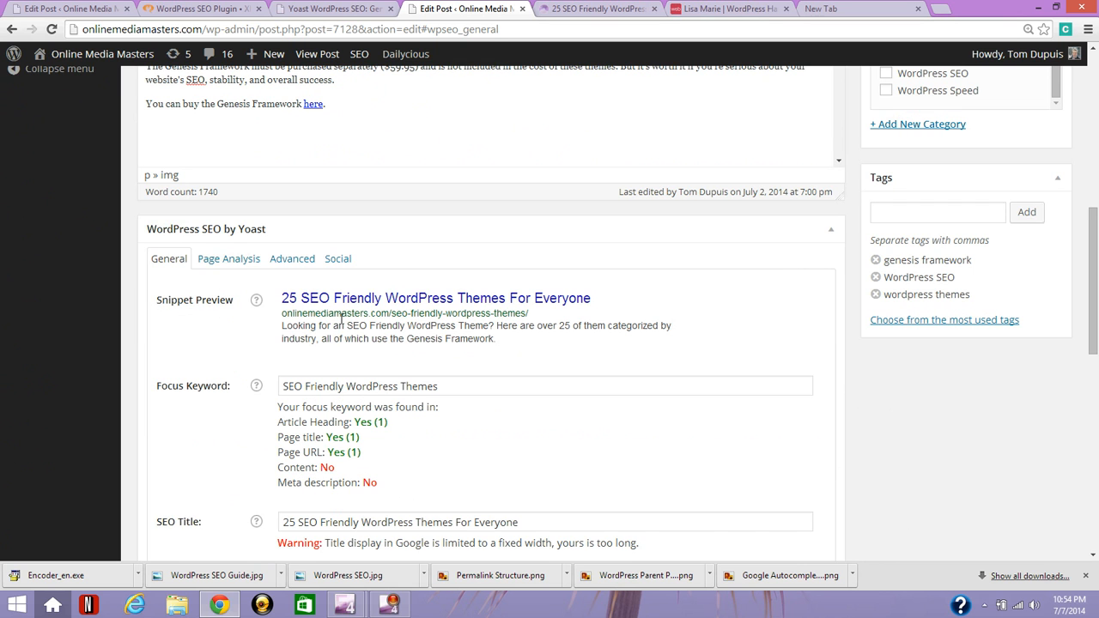
pyautogui.moveTo(228, 258)
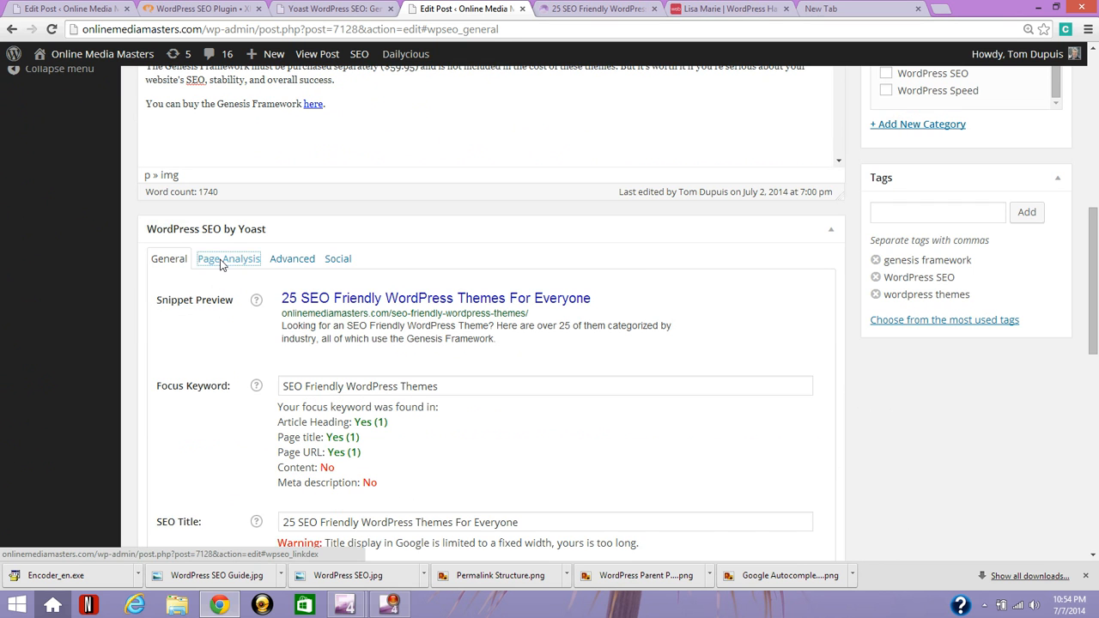
# - Show the Yoast Page Analysis results and highlight the keyword-not-in-first-paragraph warning
pyautogui.click(227, 258)
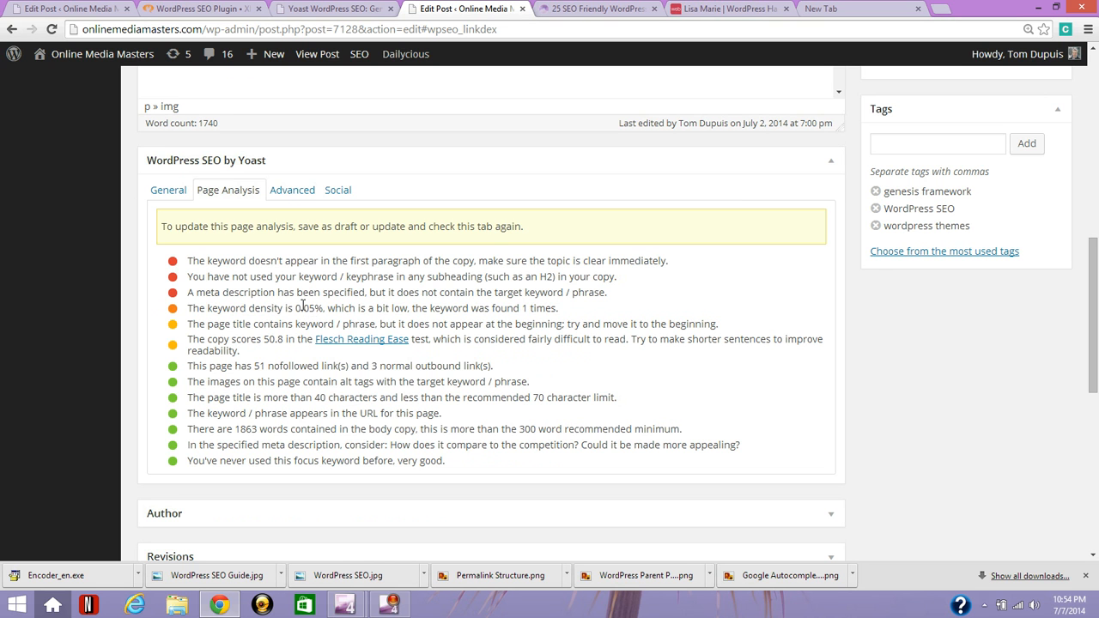
pyautogui.moveTo(257, 261)
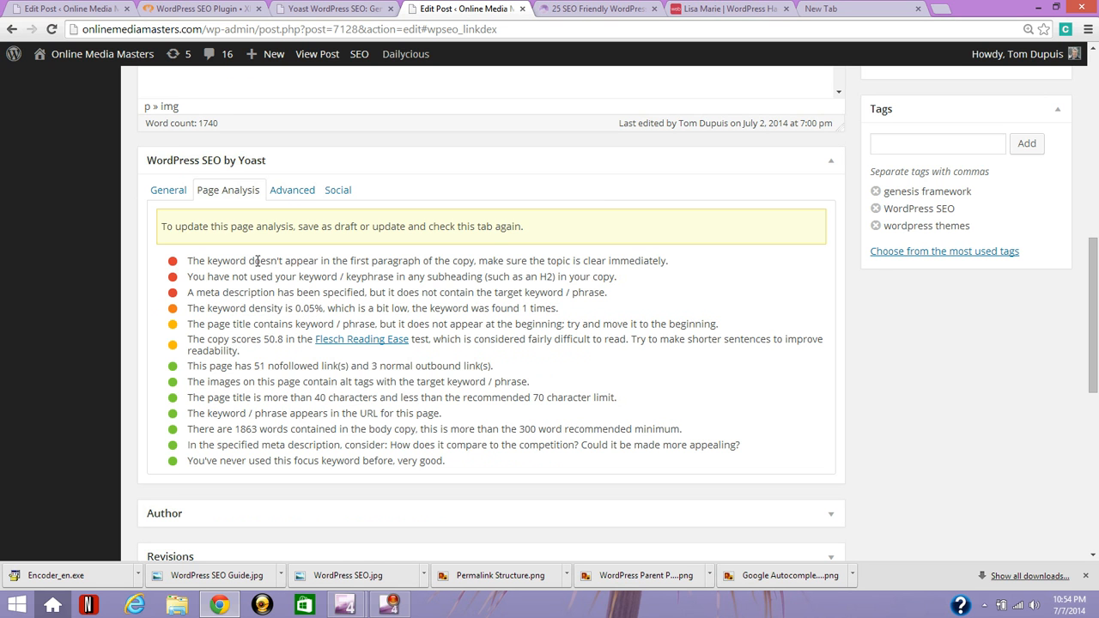
pyautogui.moveTo(259, 261); pyautogui.dragTo(388, 261)
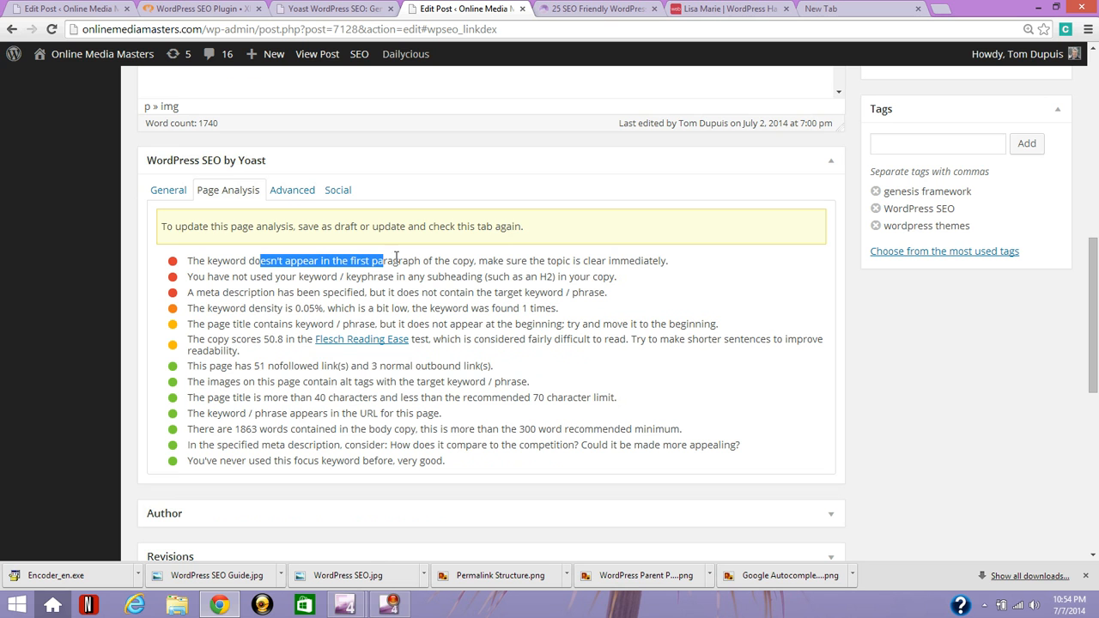
pyautogui.moveTo(261, 261); pyautogui.dragTo(477, 261)
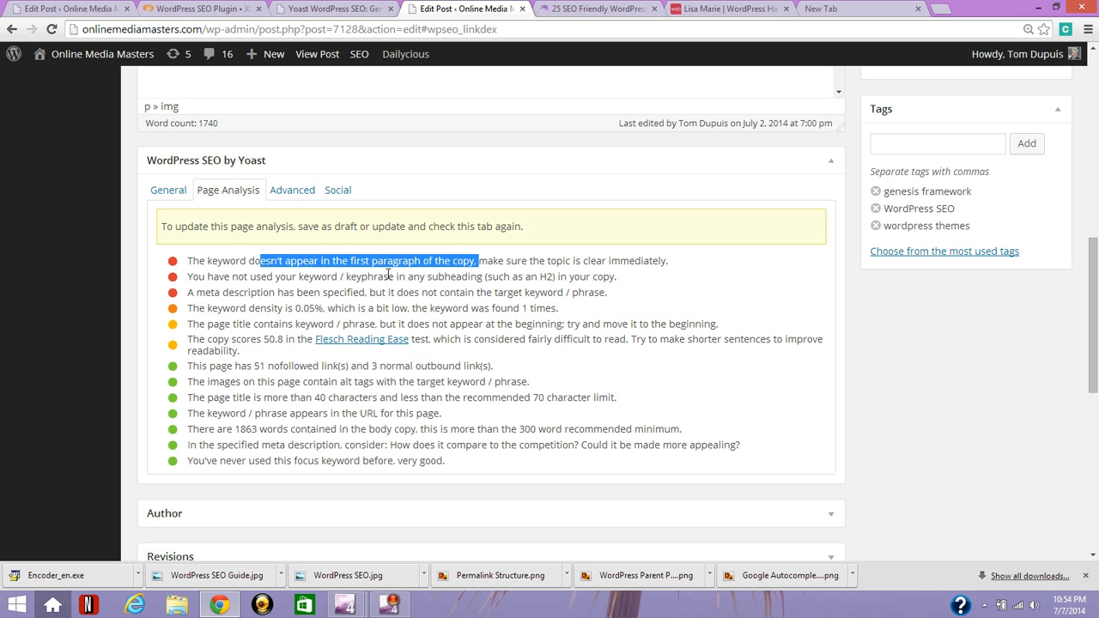
pyautogui.moveTo(372, 287)
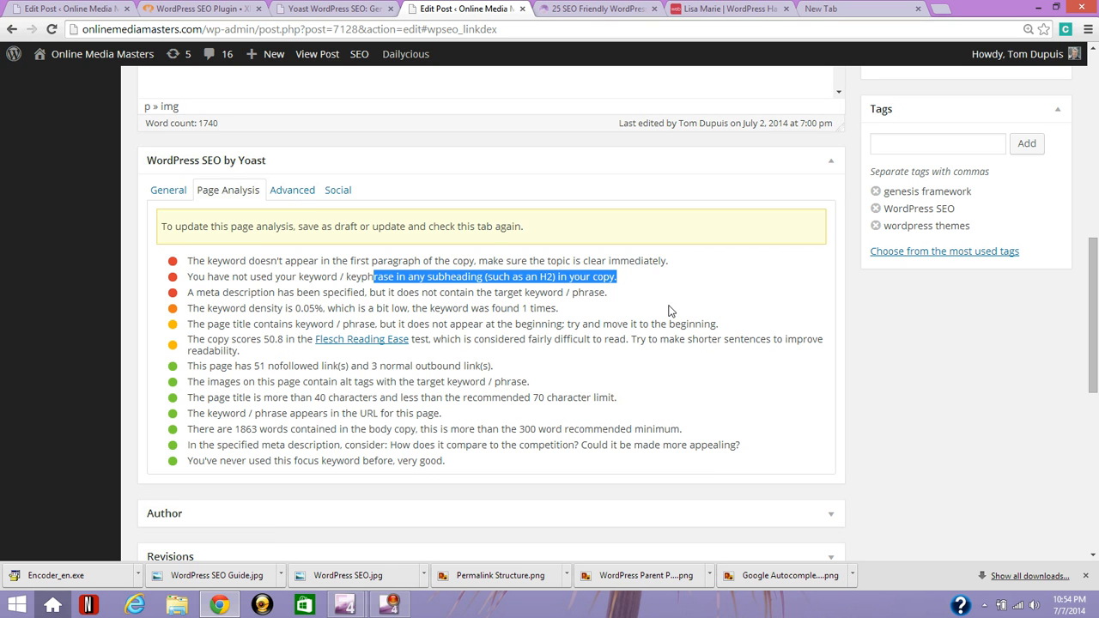
pyautogui.moveTo(670, 311)
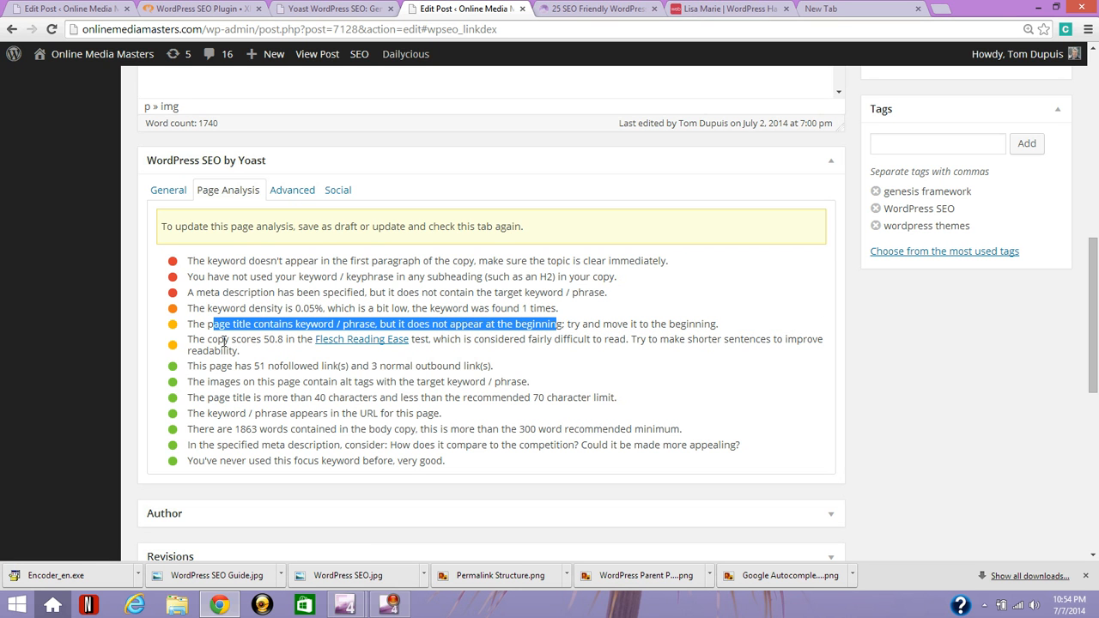
# - Review the page title and links notes and highlight the keyword-in-URL check
pyautogui.click(233, 340)
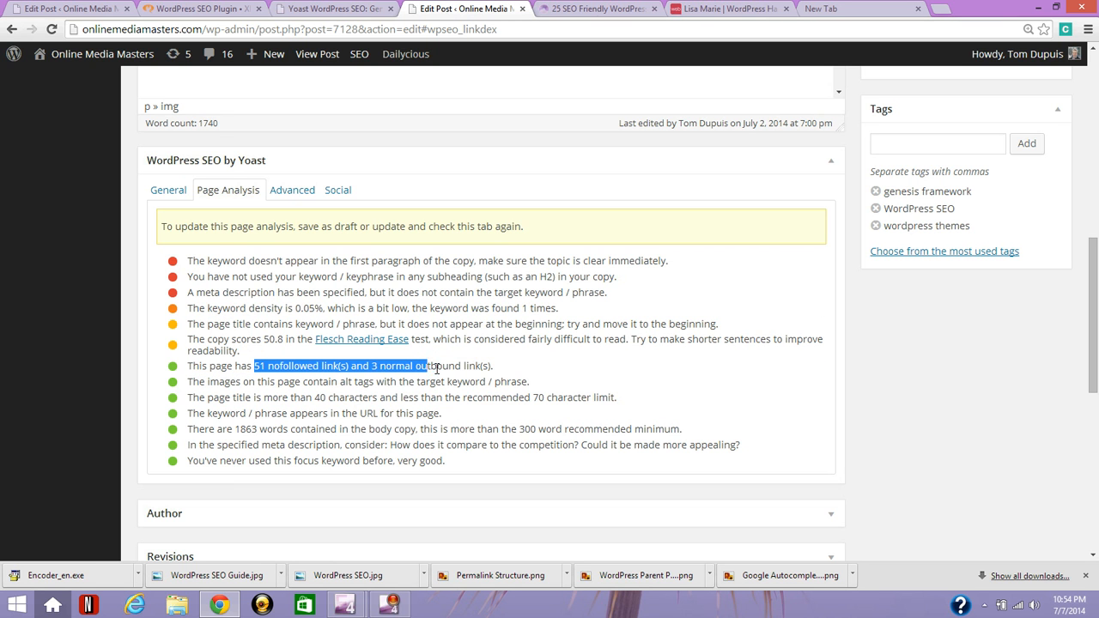
pyautogui.click(278, 381)
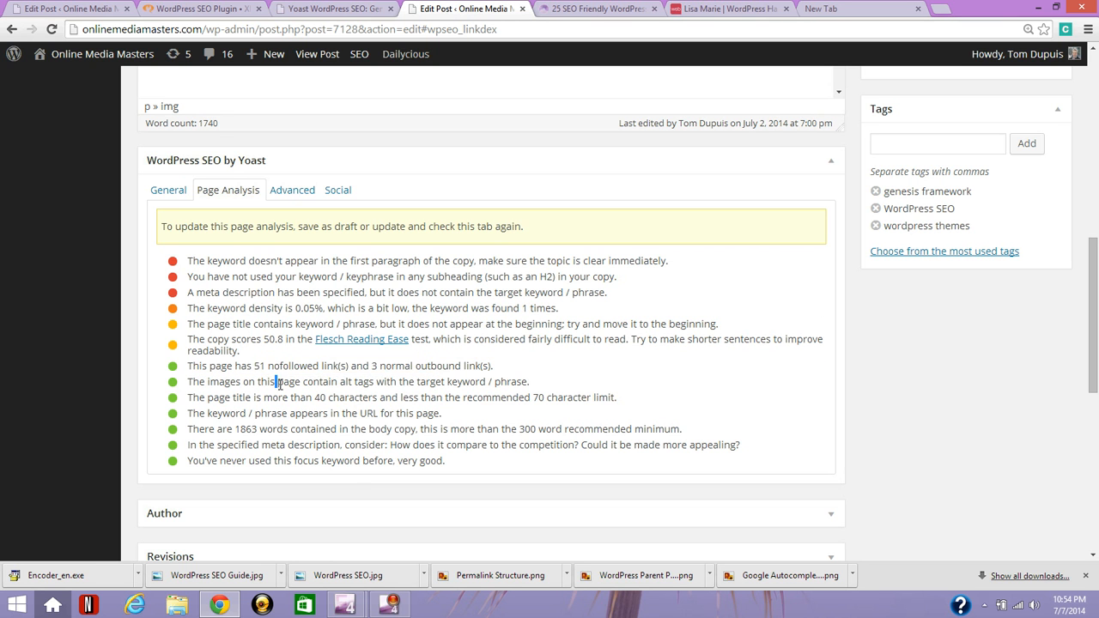
pyautogui.moveTo(274, 381); pyautogui.dragTo(386, 381)
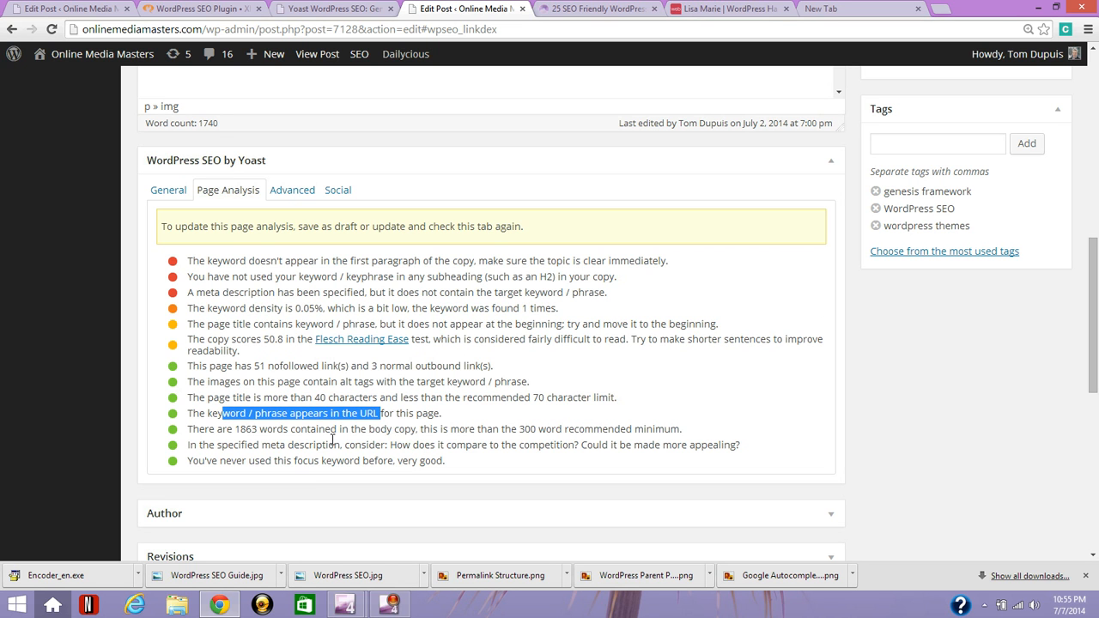
pyautogui.moveTo(271, 429)
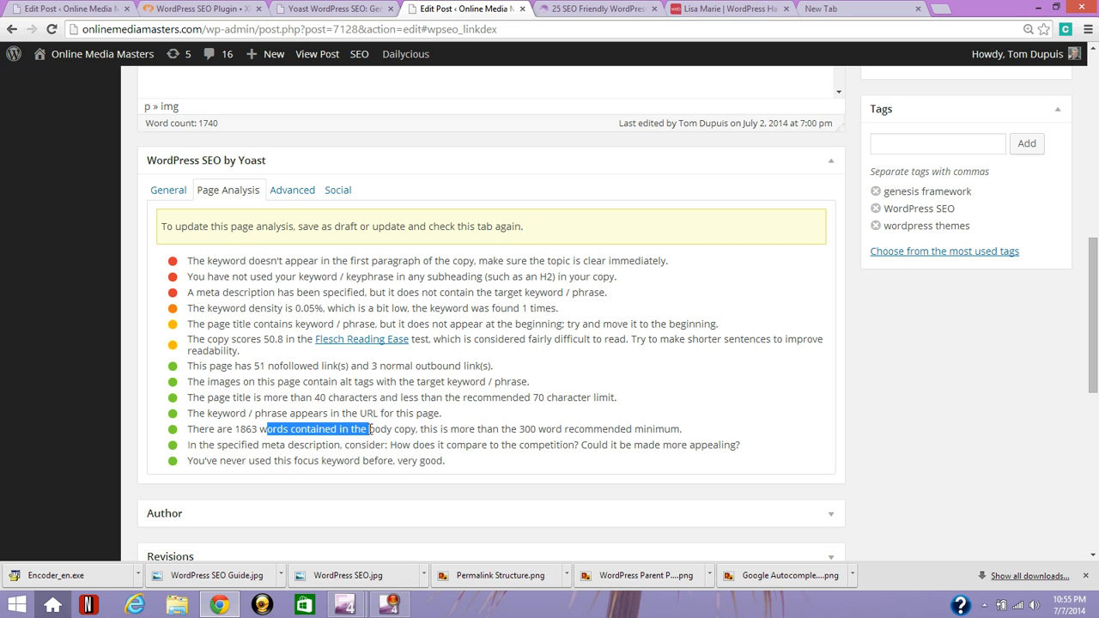
pyautogui.moveTo(764, 422)
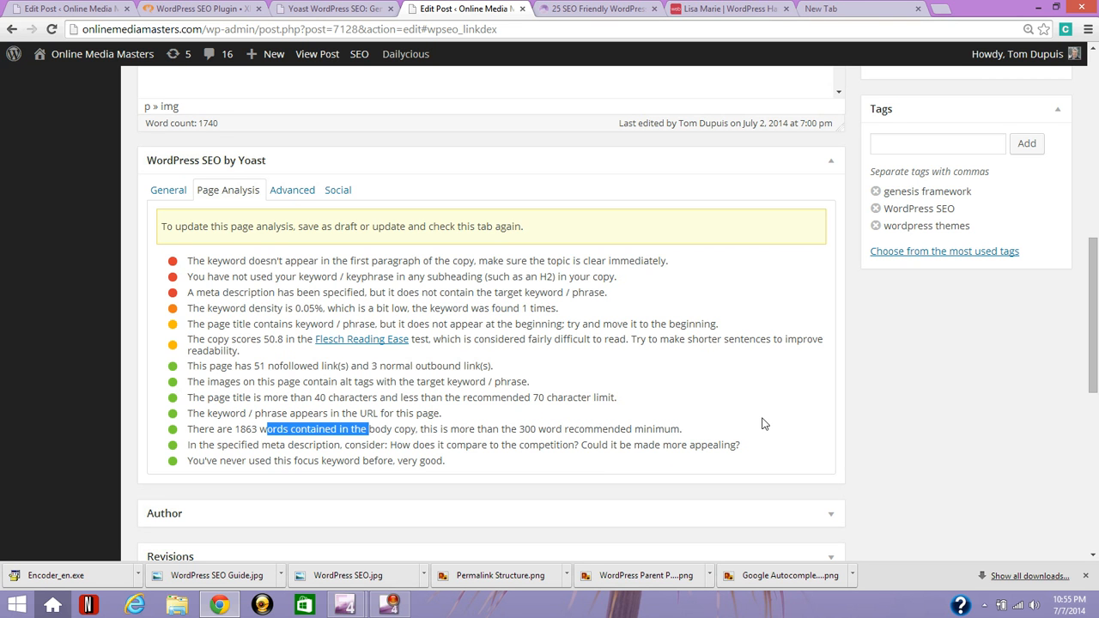
pyautogui.moveTo(889, 450)
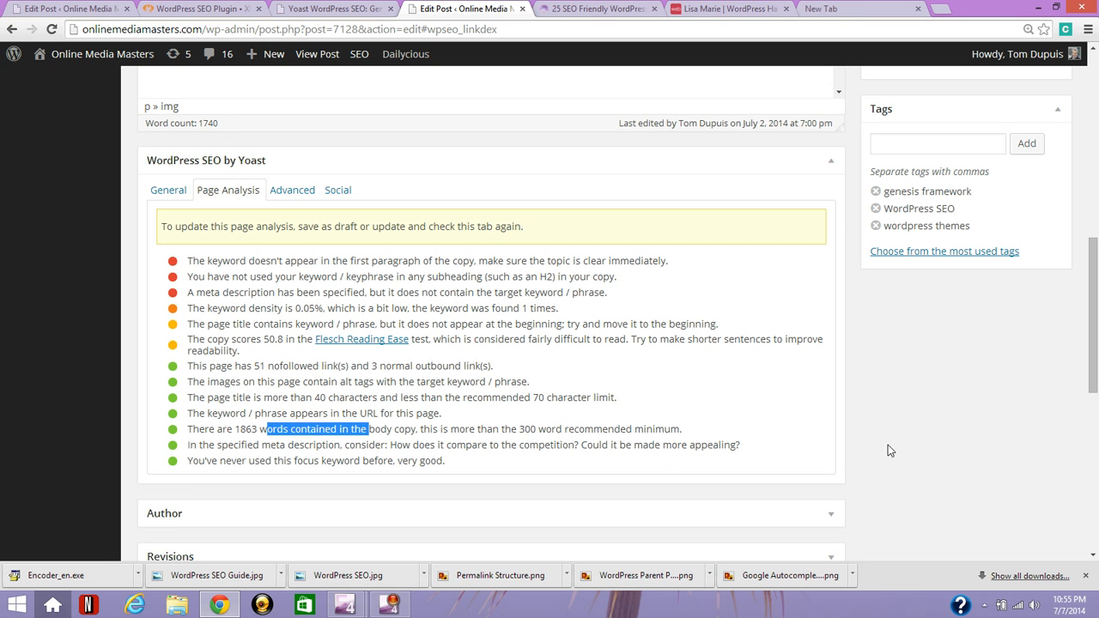
pyautogui.moveTo(902, 451)
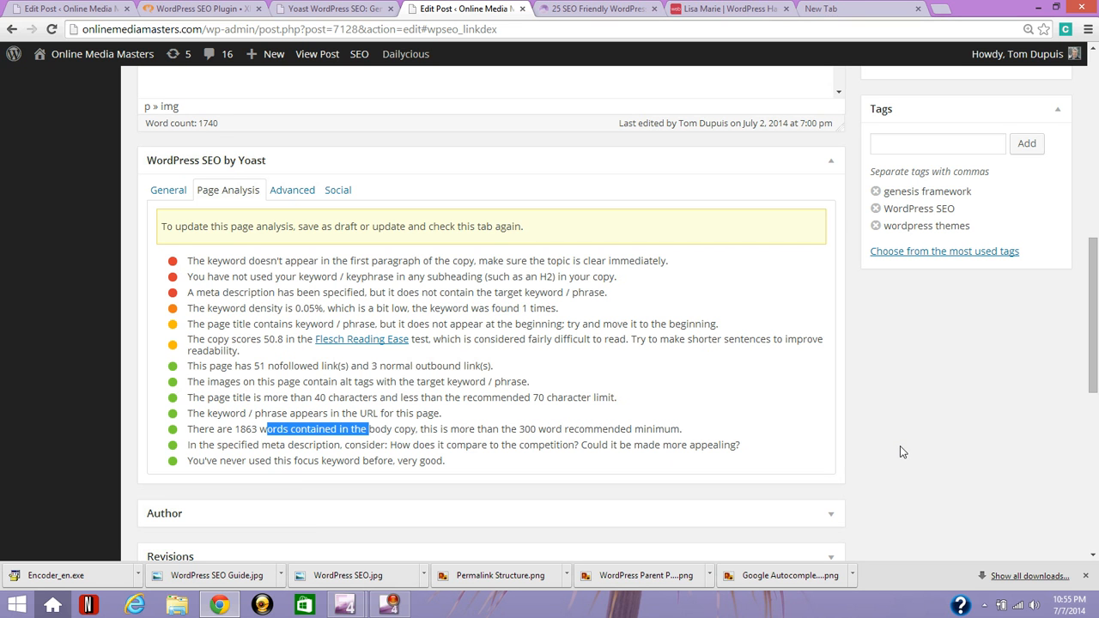
pyautogui.moveTo(906, 457)
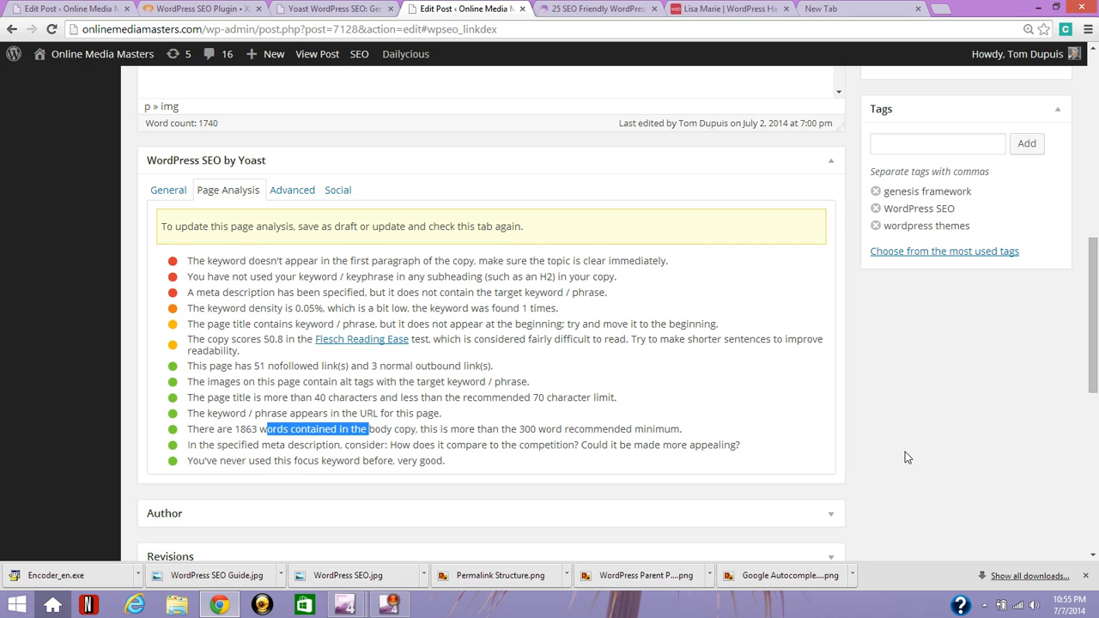